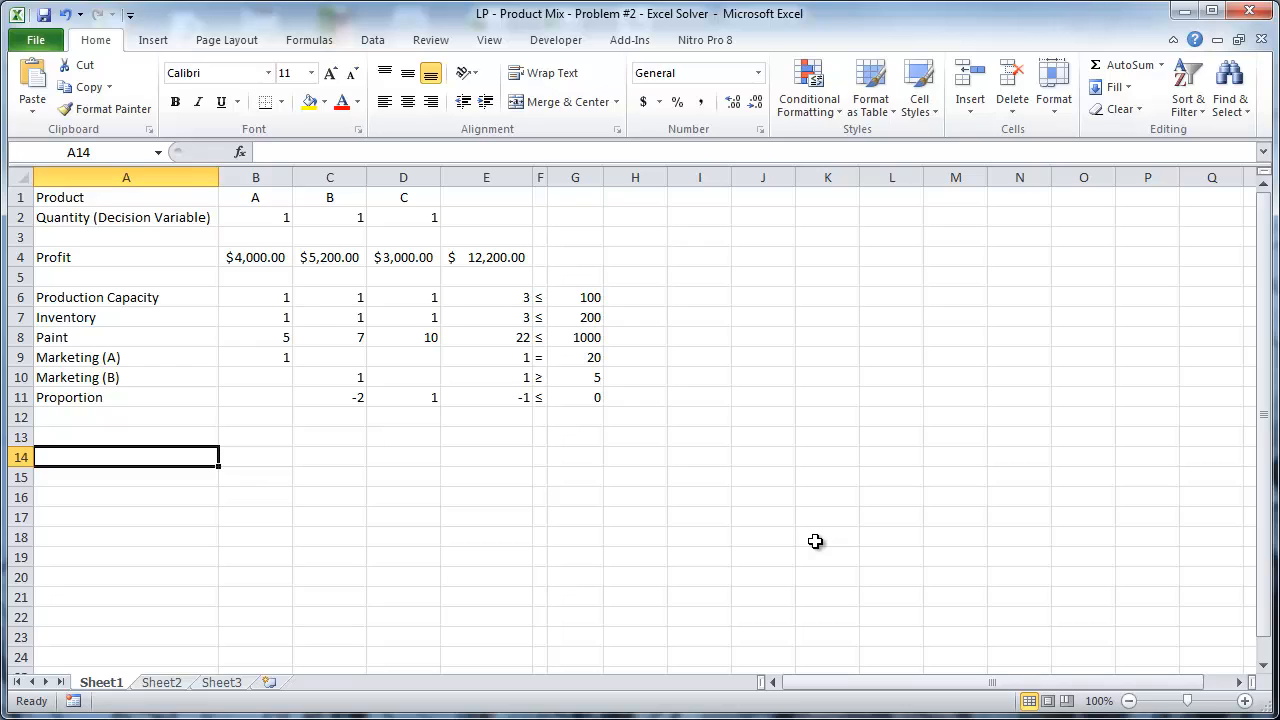
{"action": "mouse_move", "coordinate": [530, 445]}
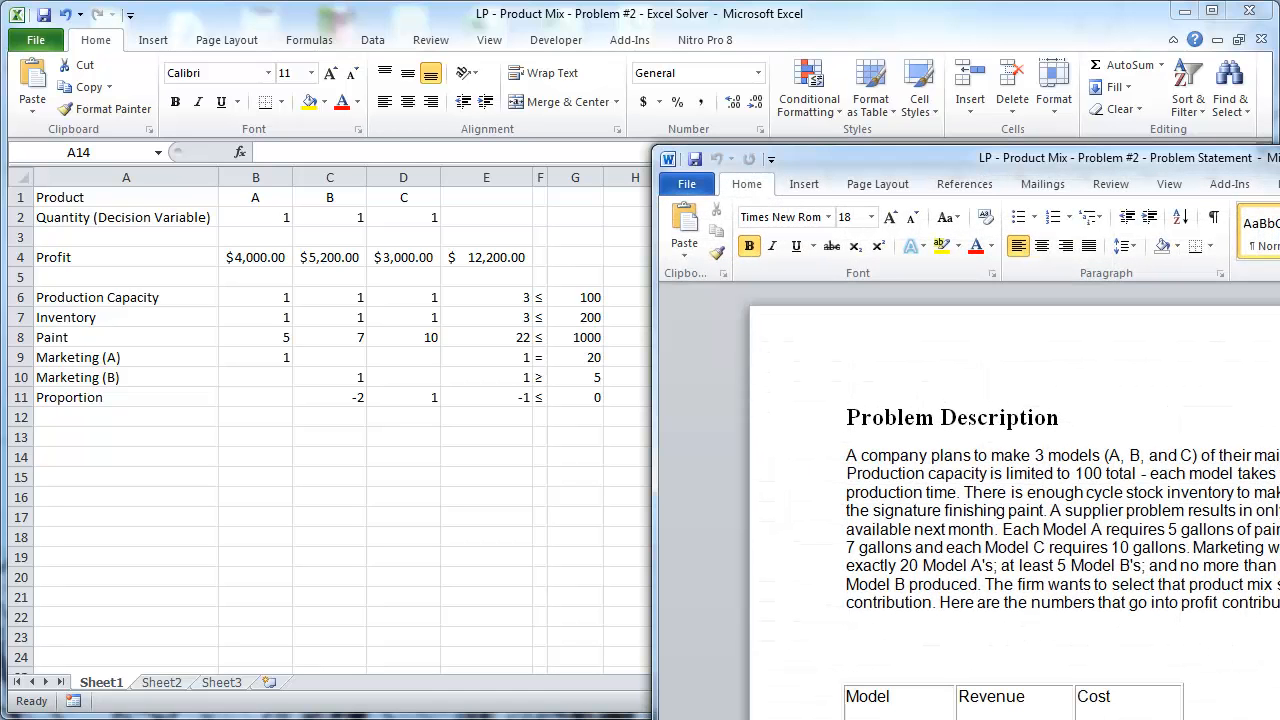
- Bring the Excel product-mix spreadsheet back in front of the Word problem statement
{"action": "left_click", "coordinate": [847, 417]}
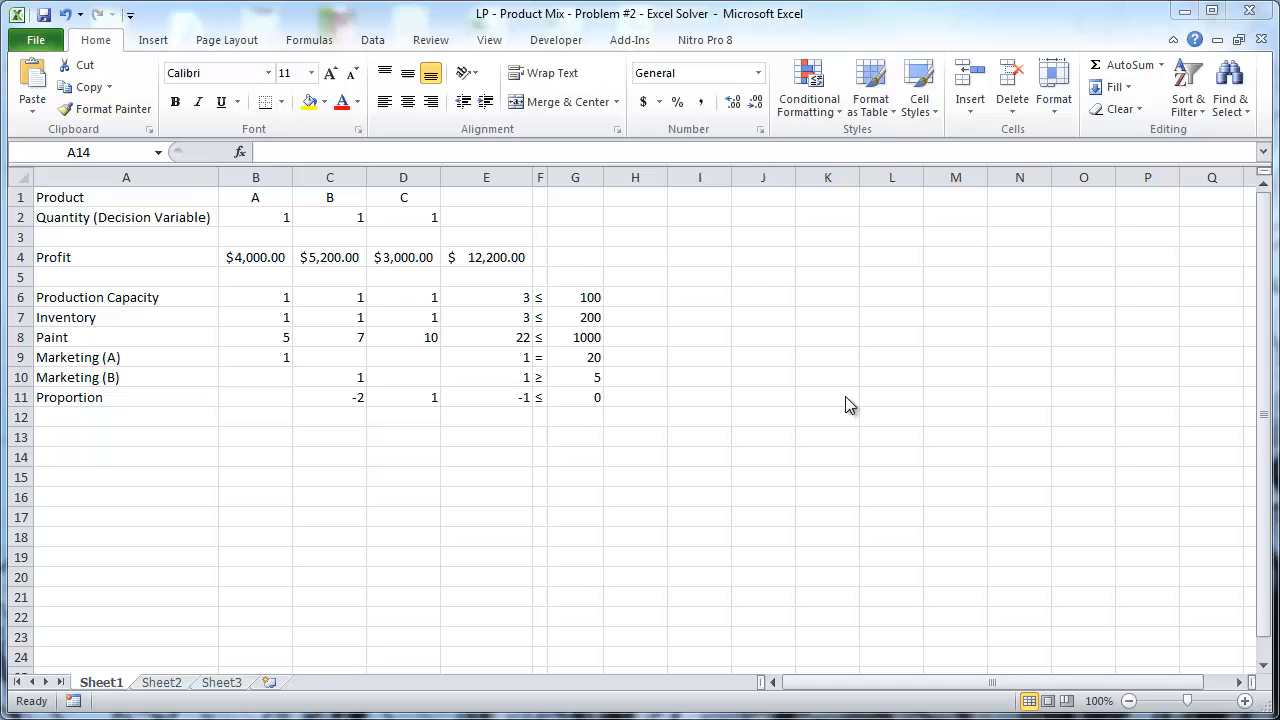
{"action": "mouse_move", "coordinate": [232, 355]}
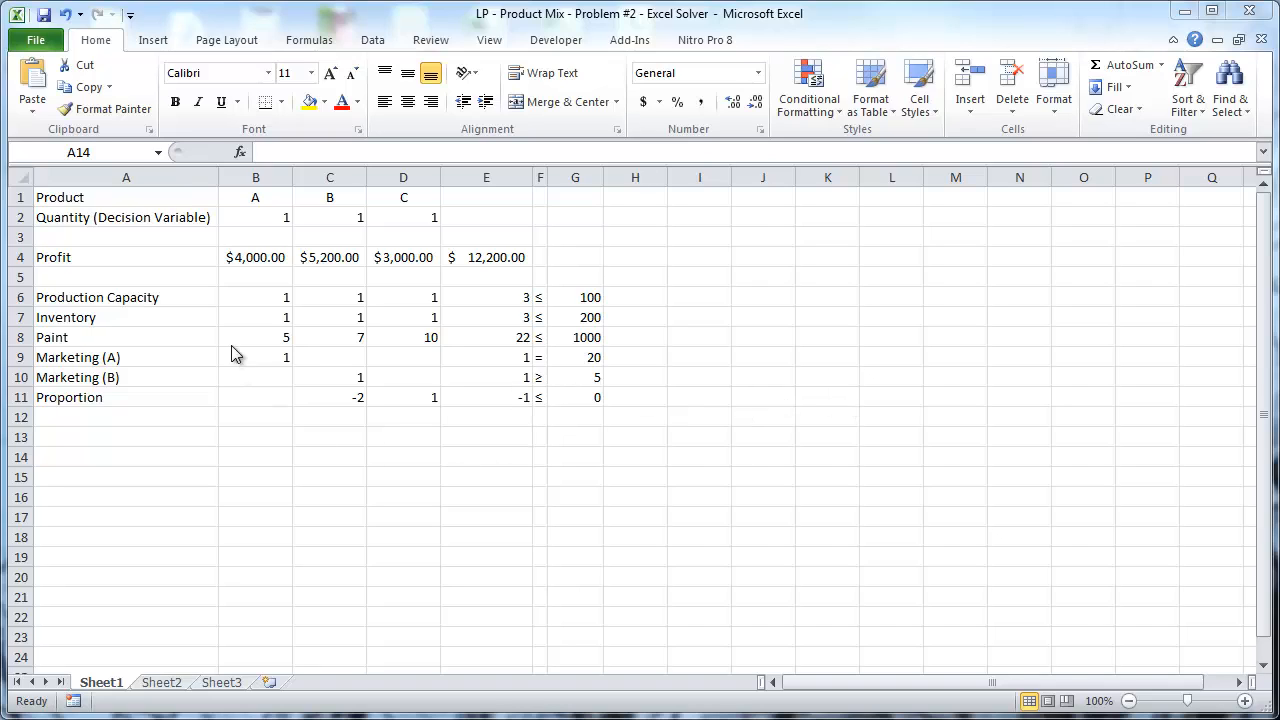
{"action": "left_click", "coordinate": [125, 457]}
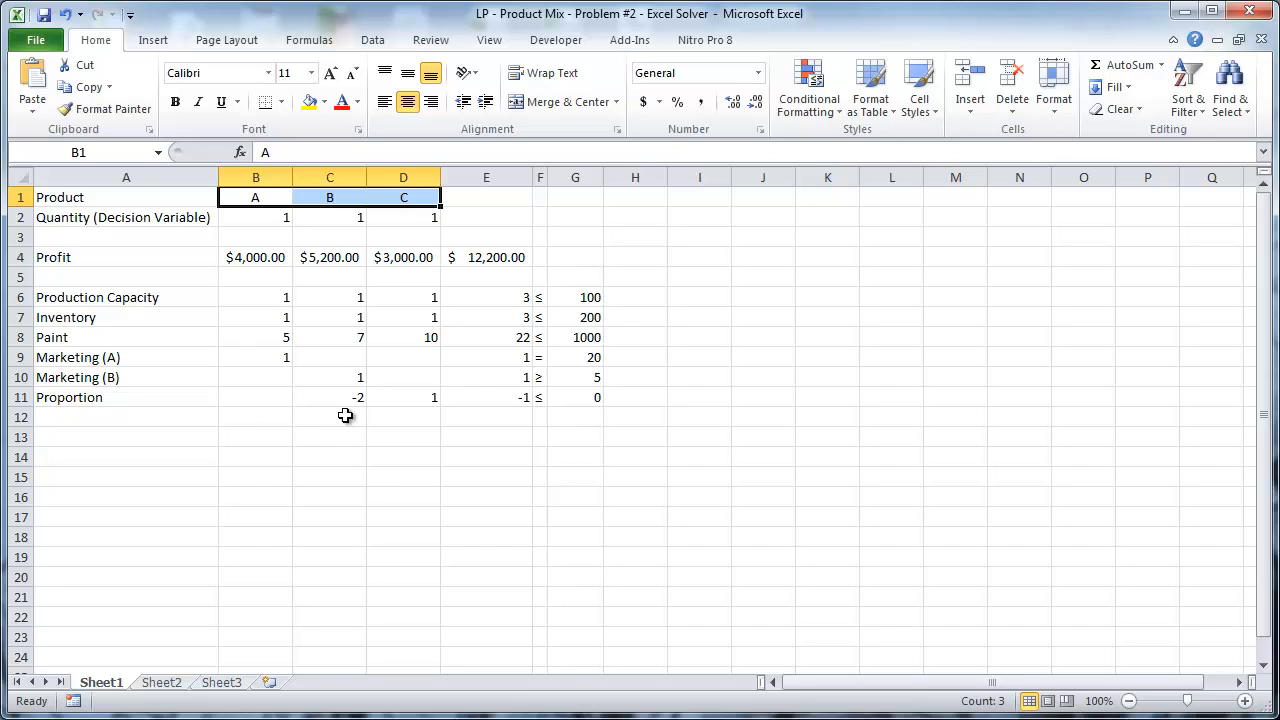
{"action": "mouse_move", "coordinate": [237, 315]}
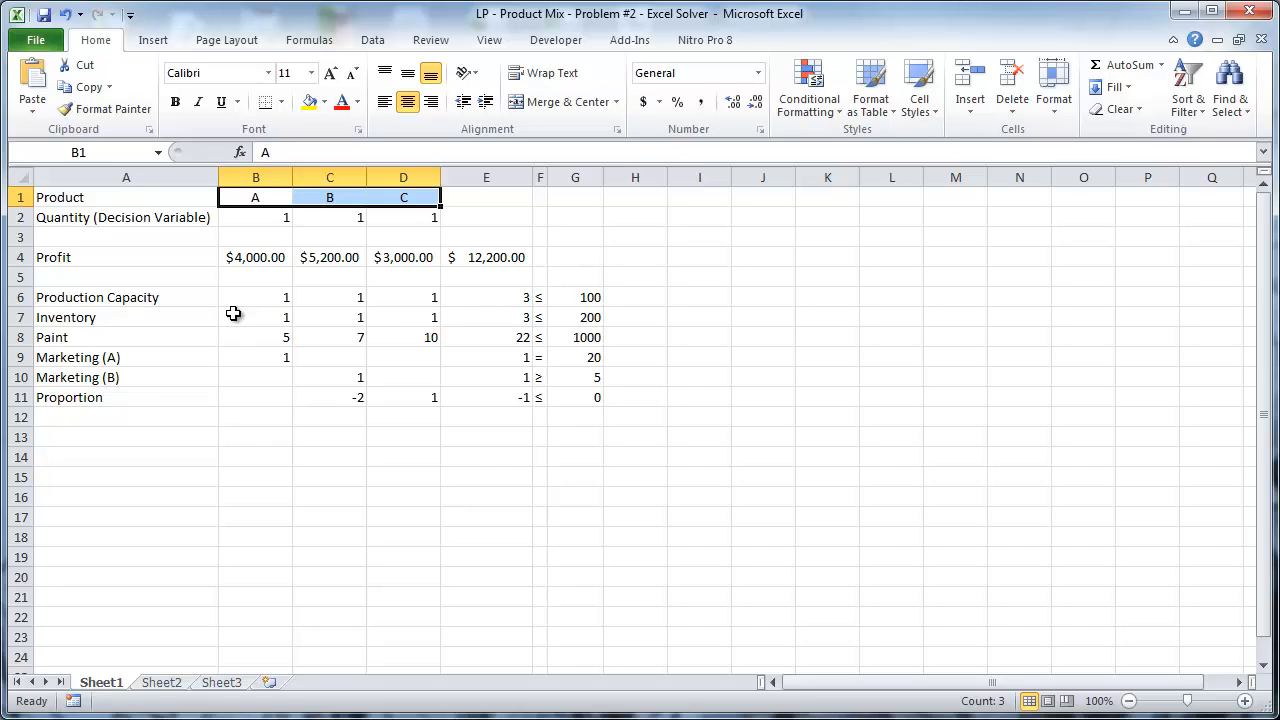
{"action": "mouse_move", "coordinate": [617, 304]}
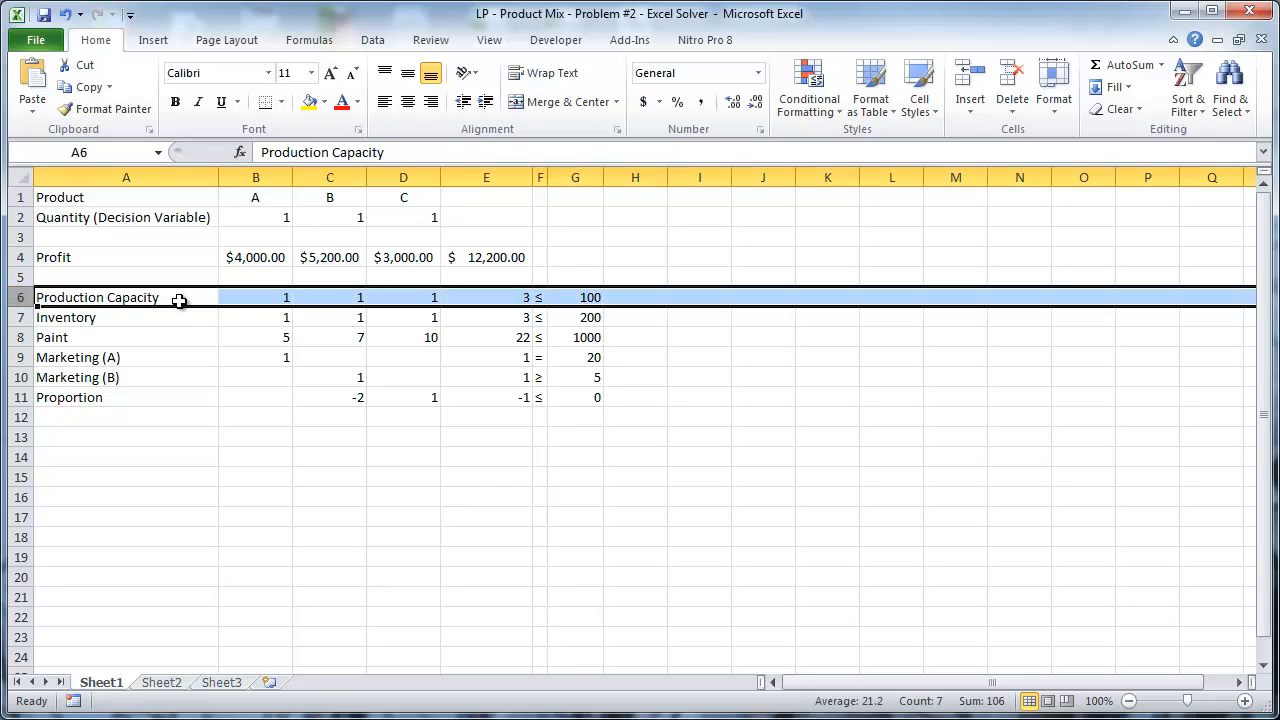
{"action": "mouse_move", "coordinate": [260, 297]}
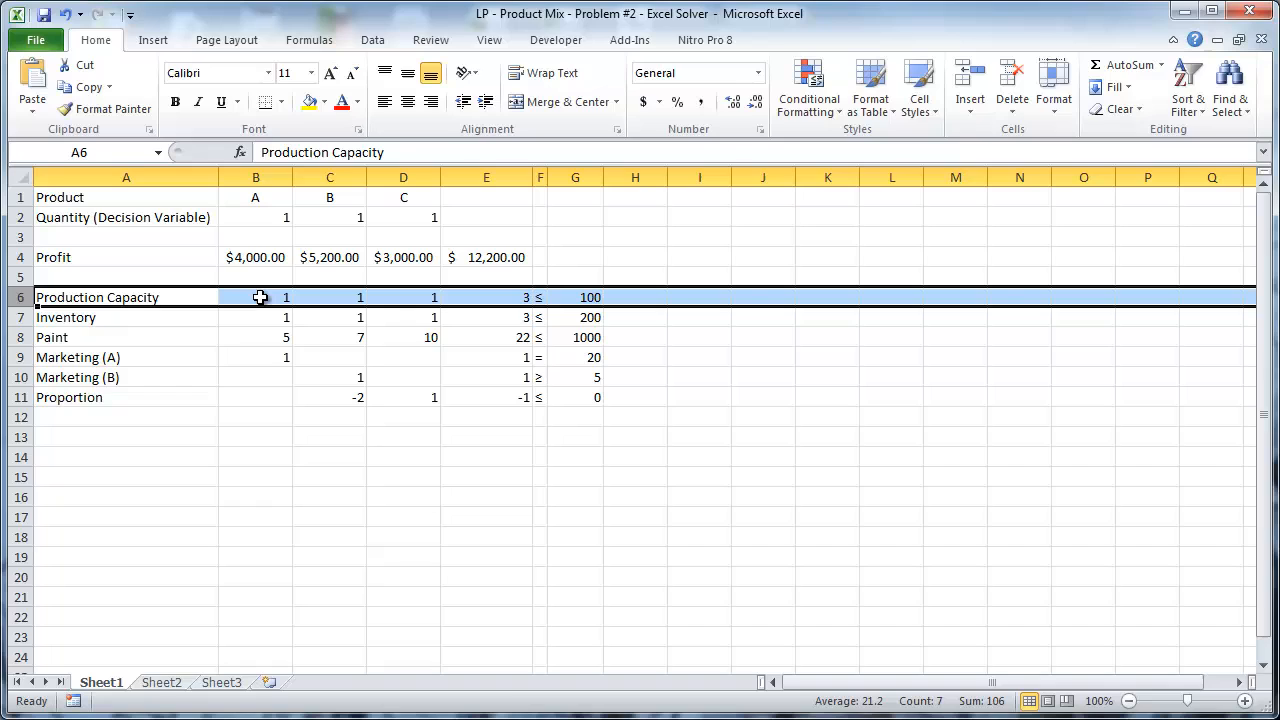
{"action": "mouse_move", "coordinate": [258, 217]}
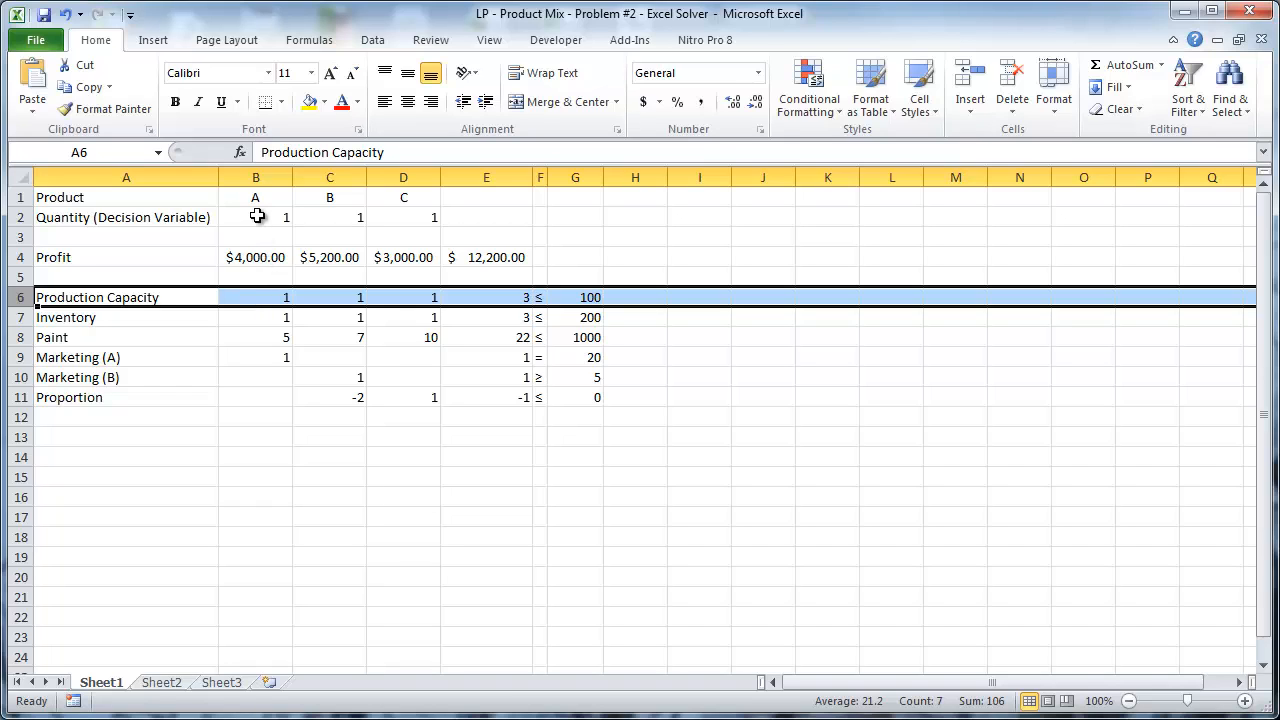
{"action": "mouse_move", "coordinate": [264, 297]}
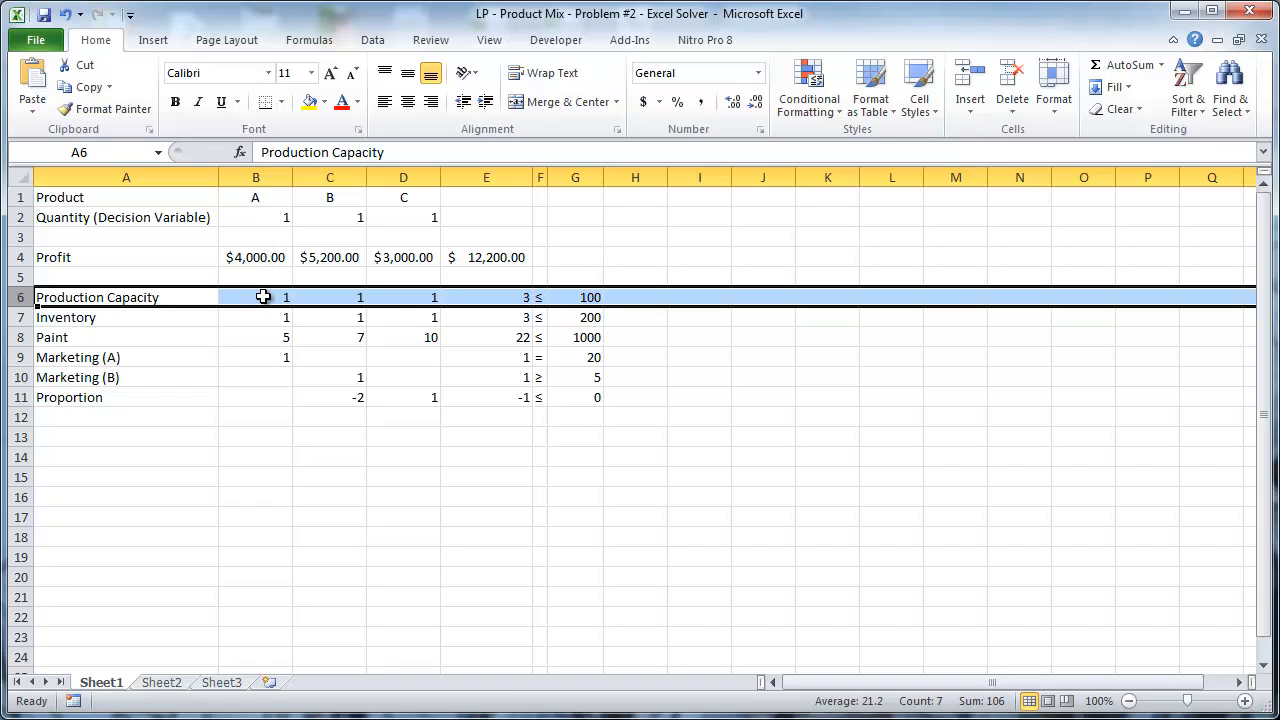
{"action": "left_click", "coordinate": [330, 297]}
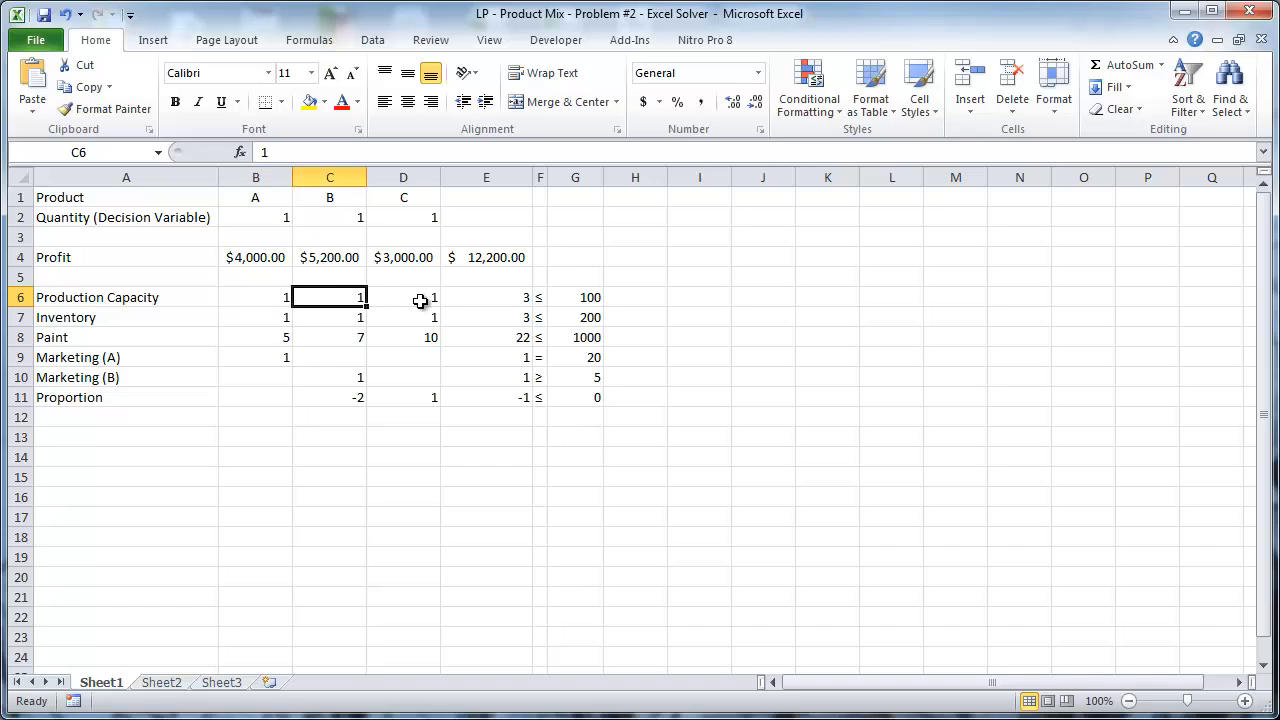
{"action": "mouse_move", "coordinate": [410, 301]}
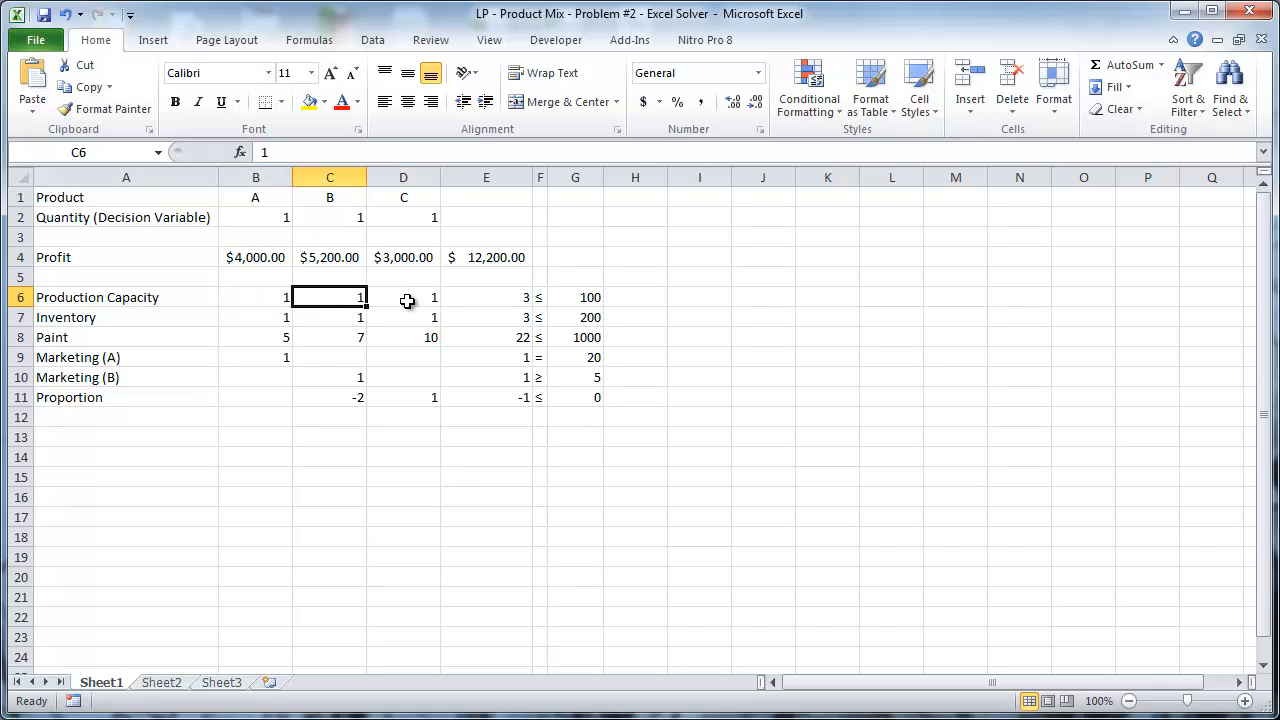
{"action": "left_click", "coordinate": [403, 297]}
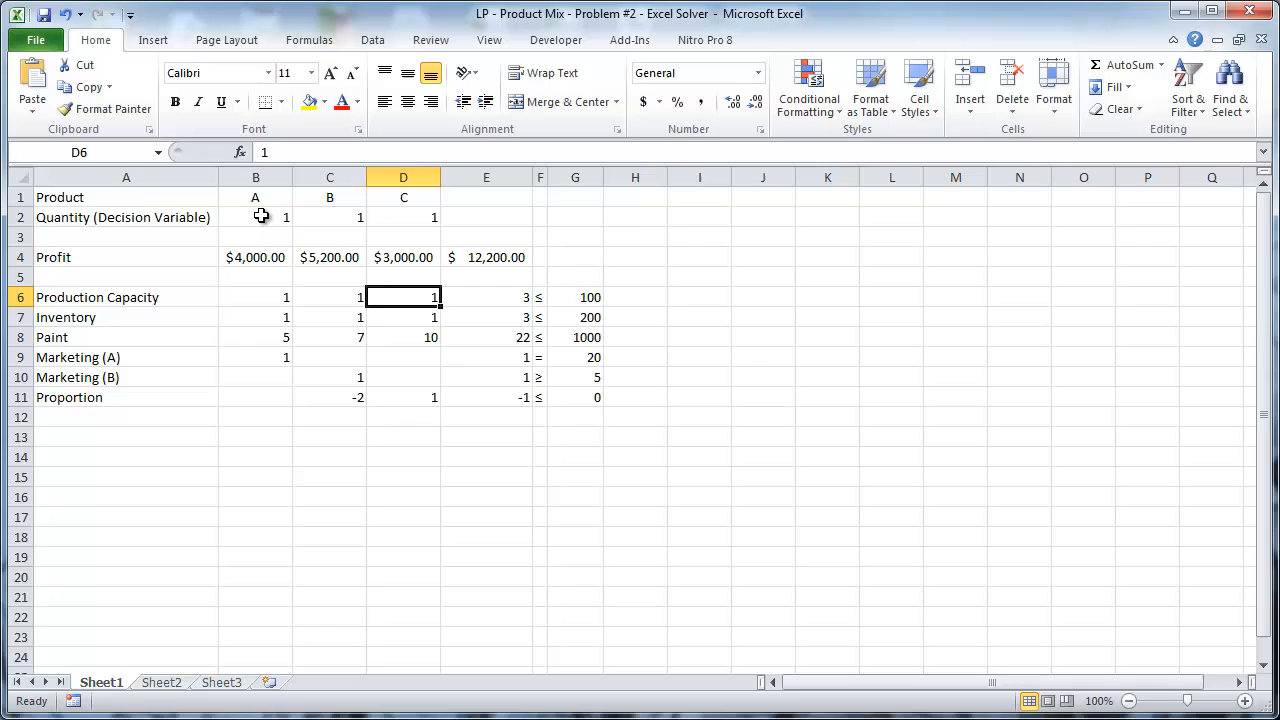
{"action": "left_click", "coordinate": [255, 217]}
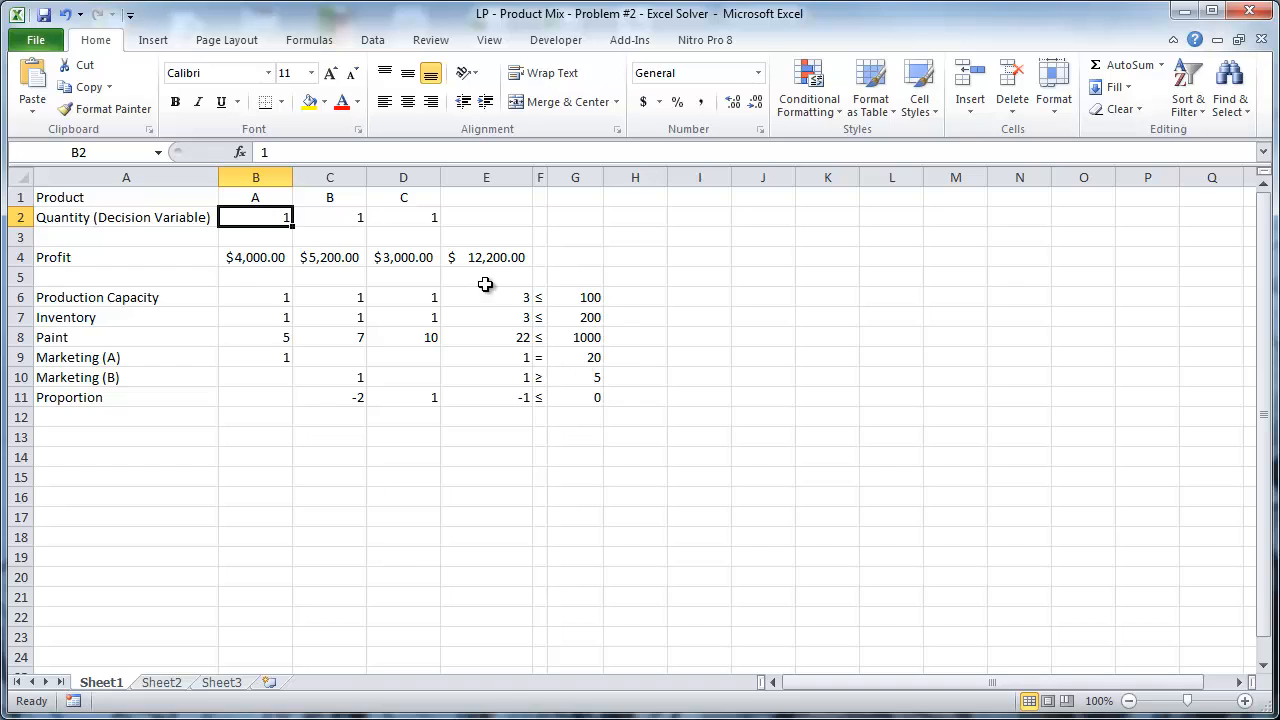
{"action": "left_click", "coordinate": [486, 297]}
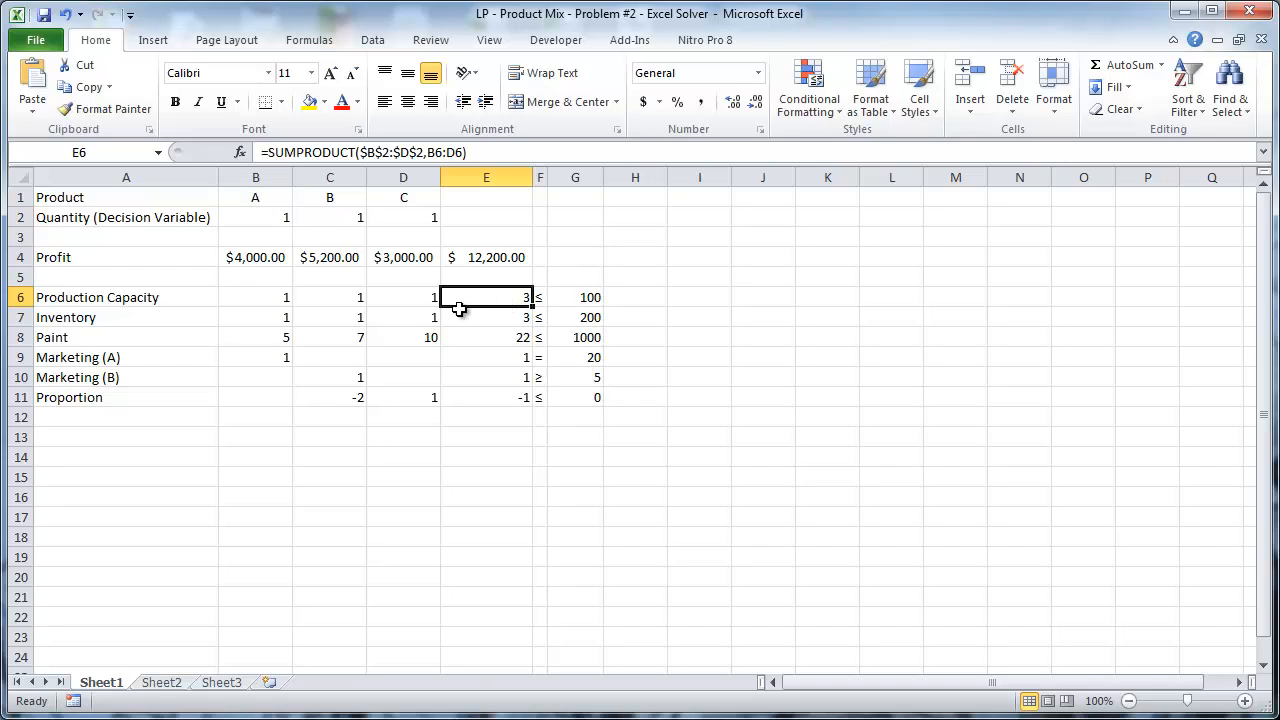
{"action": "left_click", "coordinate": [329, 217]}
{"action": "type", "text": "2"}
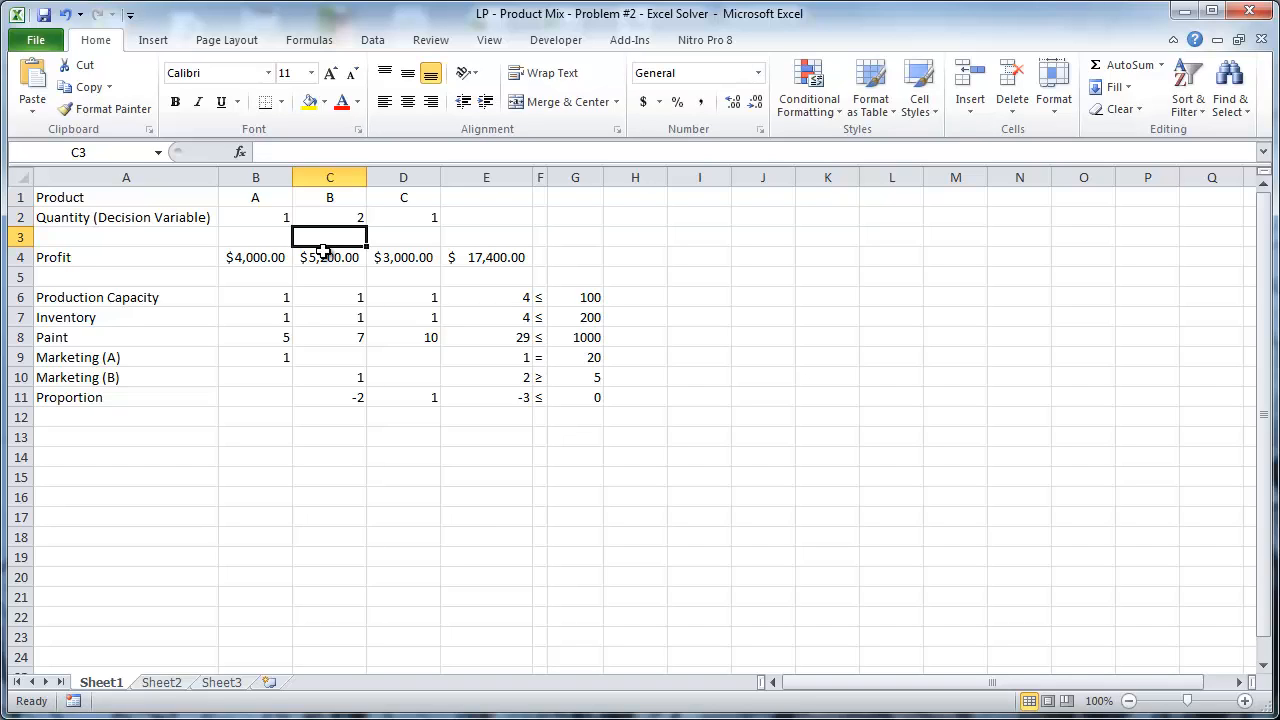
{"action": "left_click", "coordinate": [486, 277]}
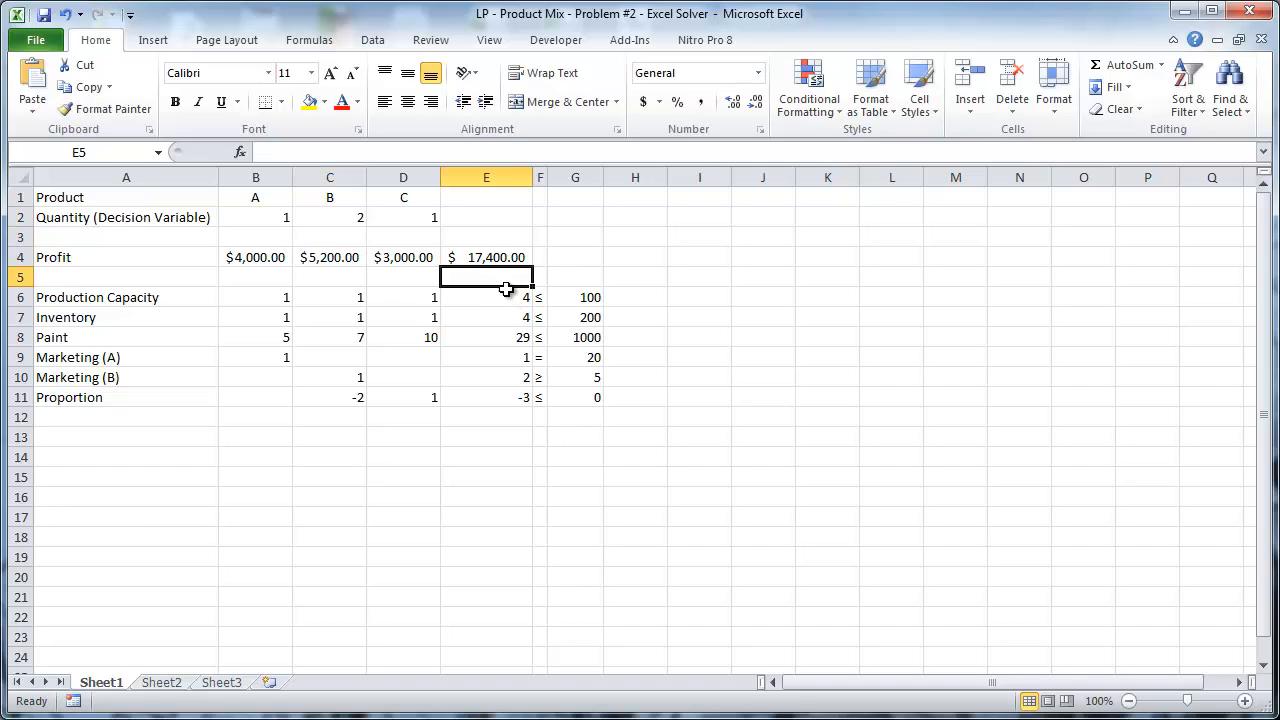
{"action": "left_click", "coordinate": [486, 297]}
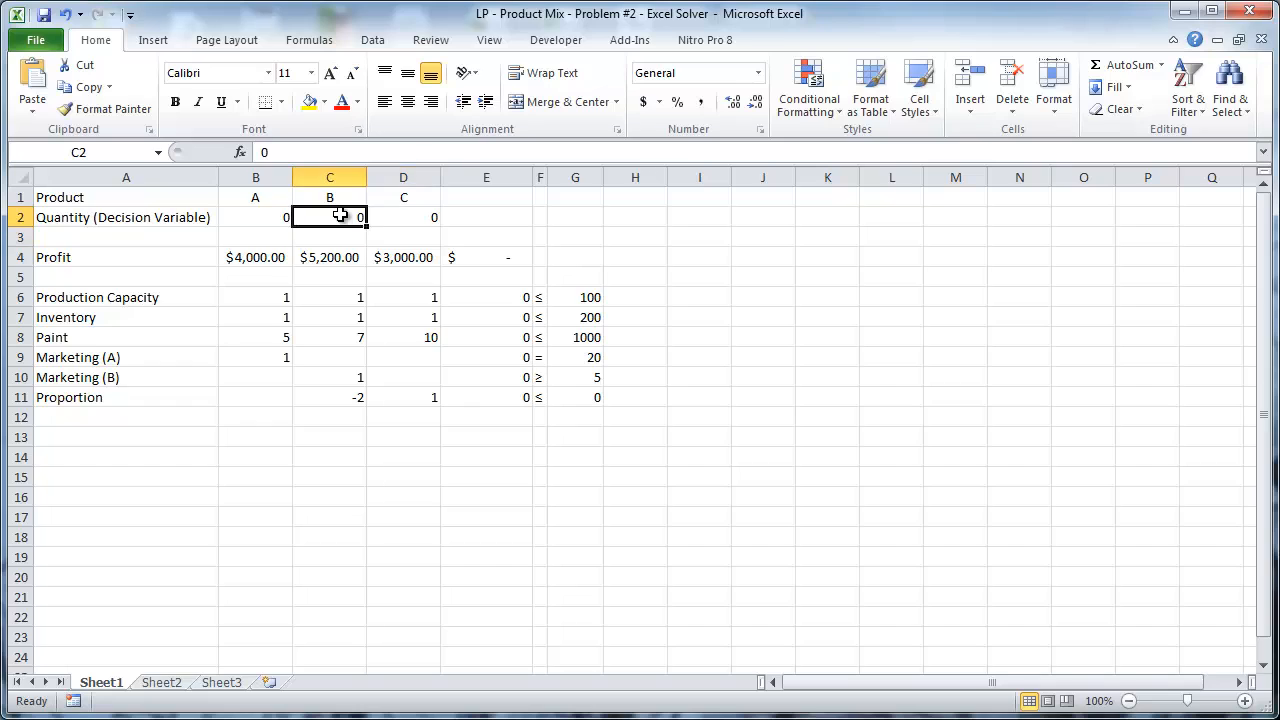
{"action": "left_click", "coordinate": [255, 277]}
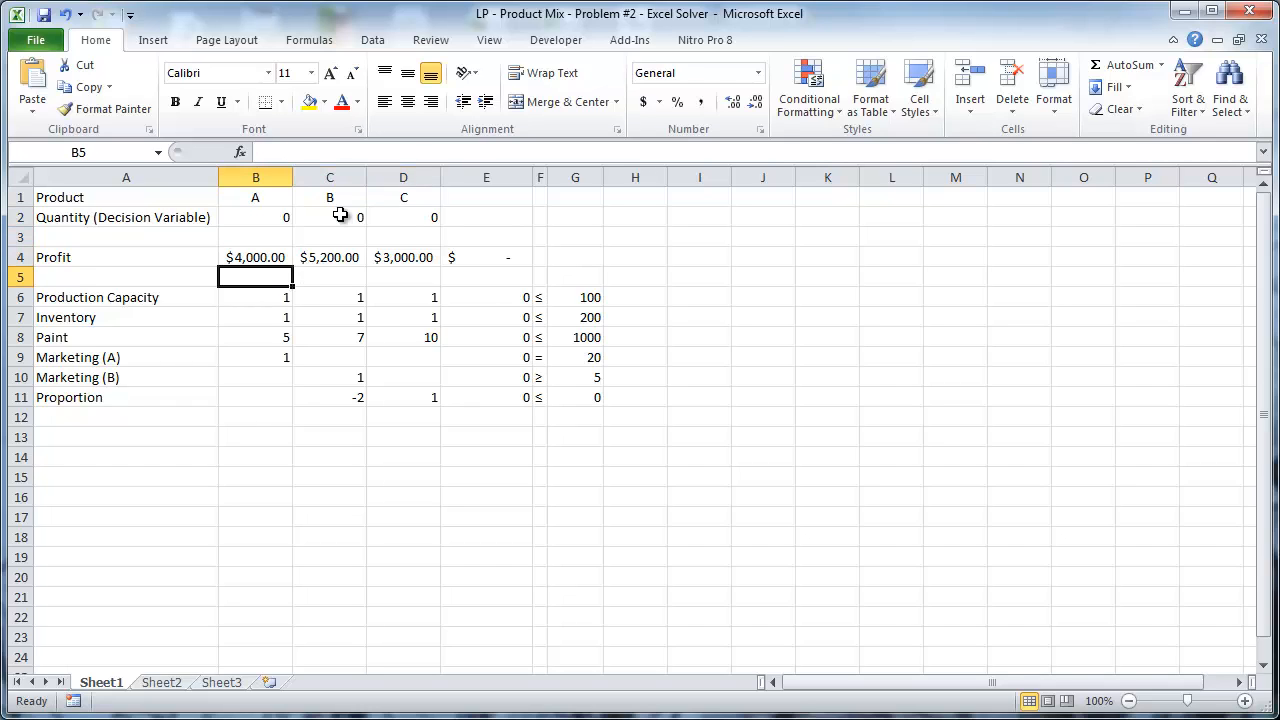
{"action": "left_click", "coordinate": [403, 297]}
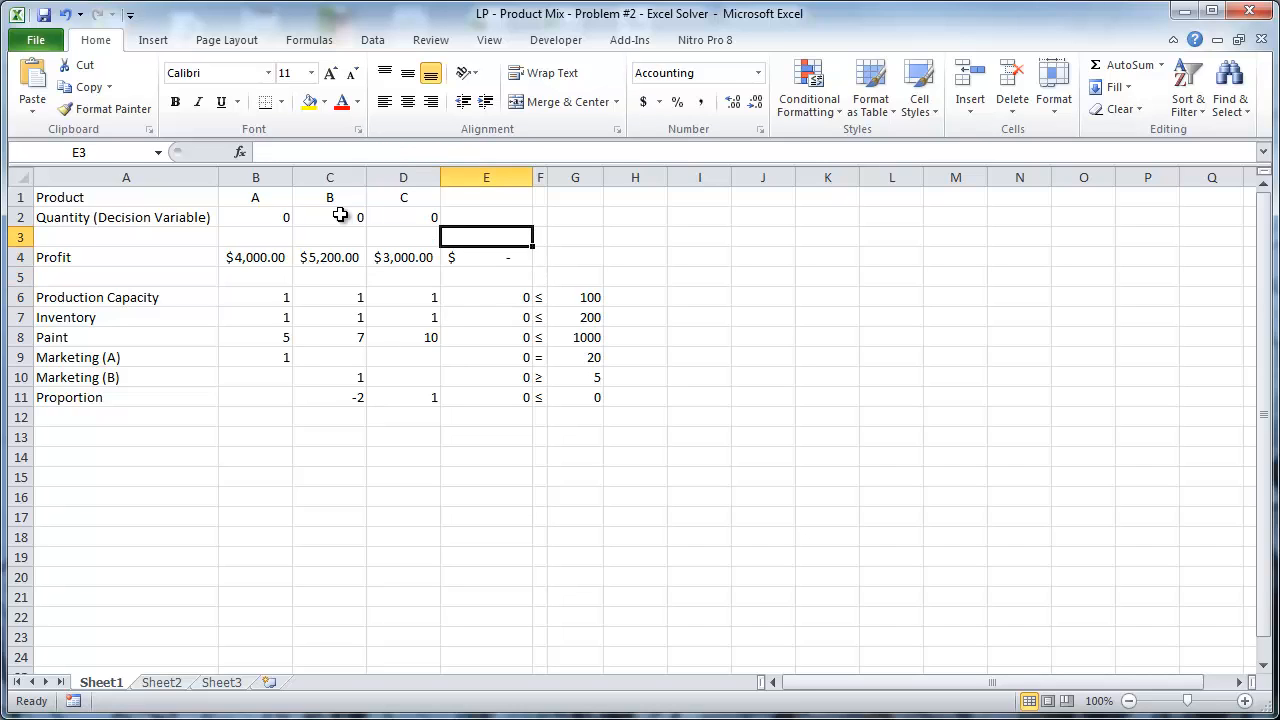
{"action": "type", "text": "1"}
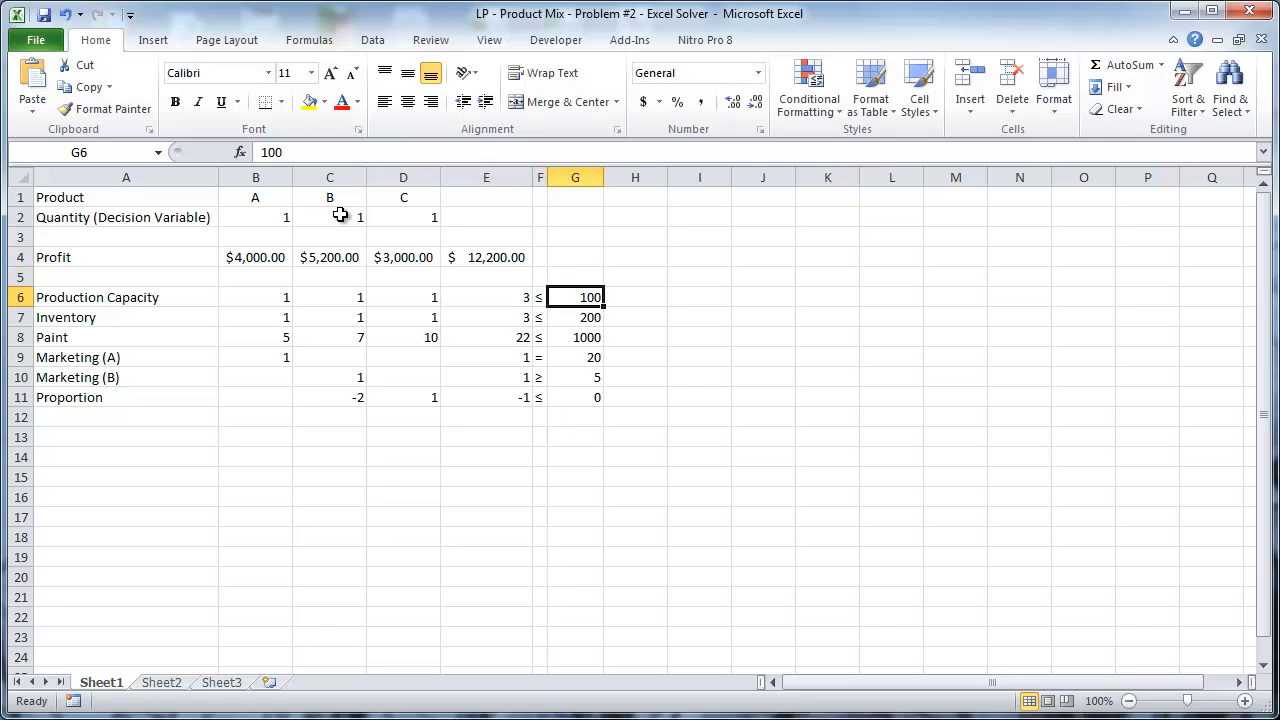
{"action": "left_click", "coordinate": [255, 297]}
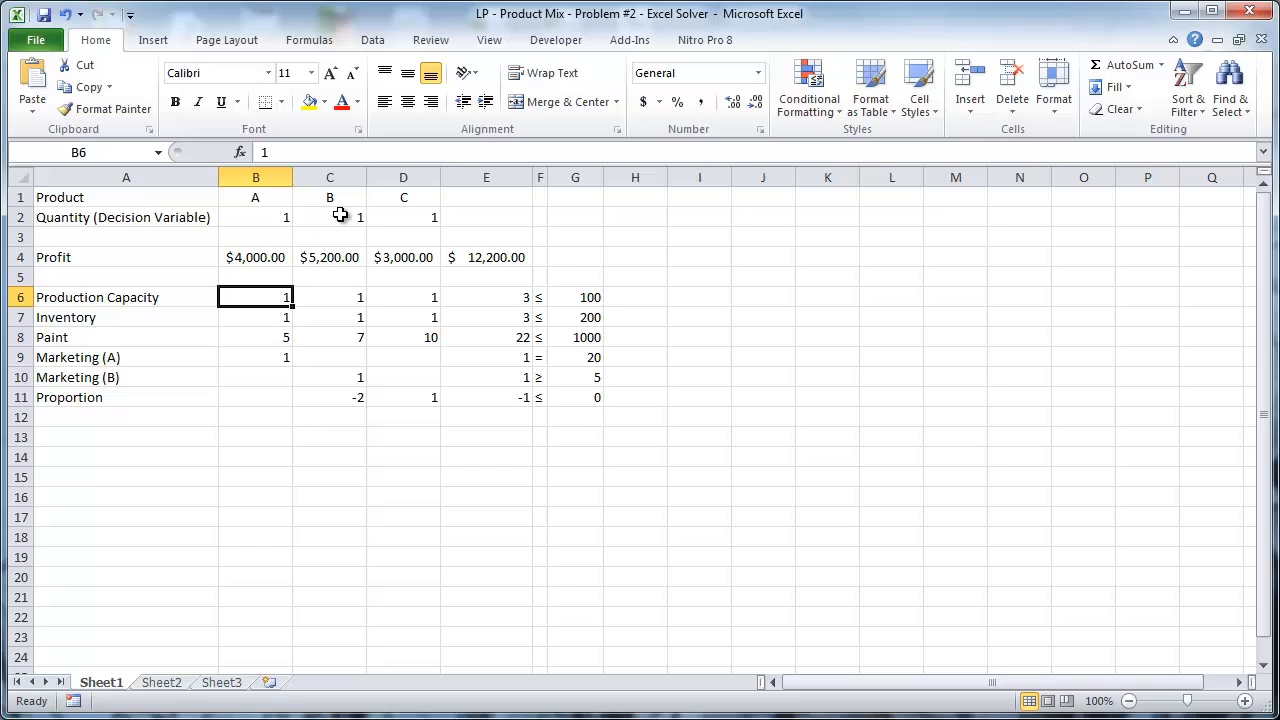
{"action": "left_click", "coordinate": [255, 317]}
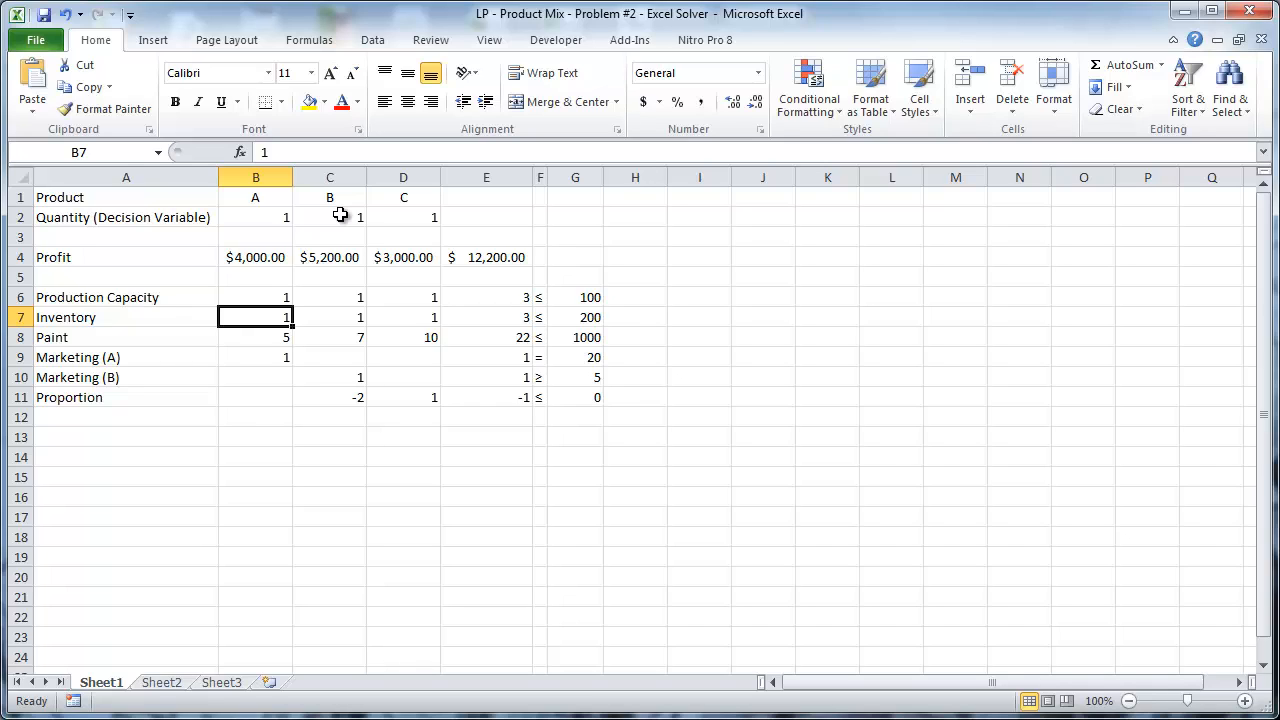
{"action": "left_click", "coordinate": [486, 317]}
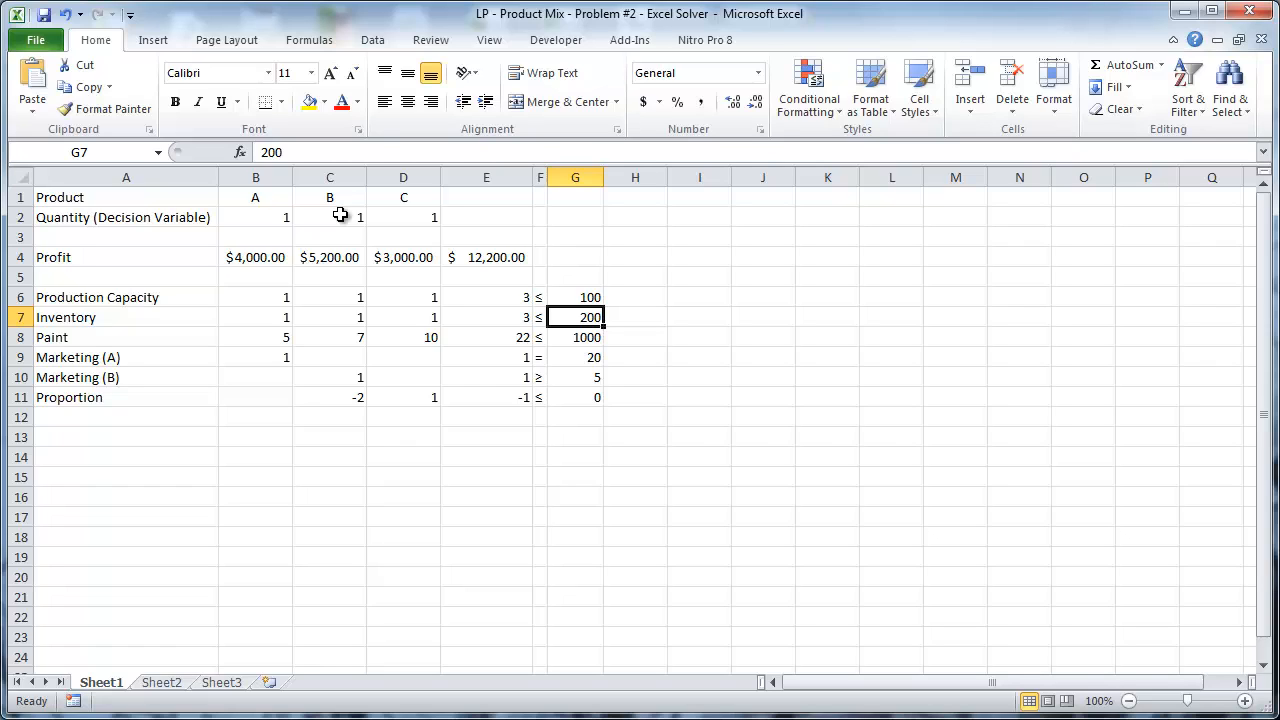
{"action": "mouse_move", "coordinate": [245, 337]}
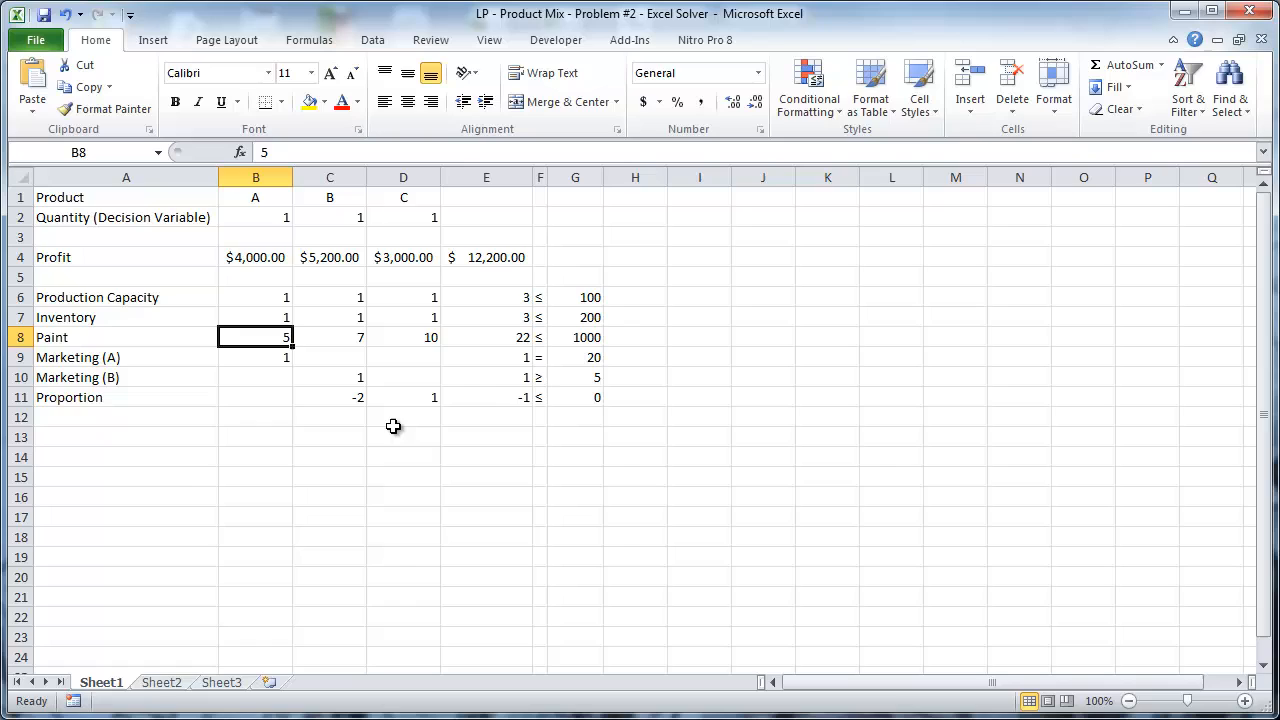
{"action": "left_click", "coordinate": [329, 337]}
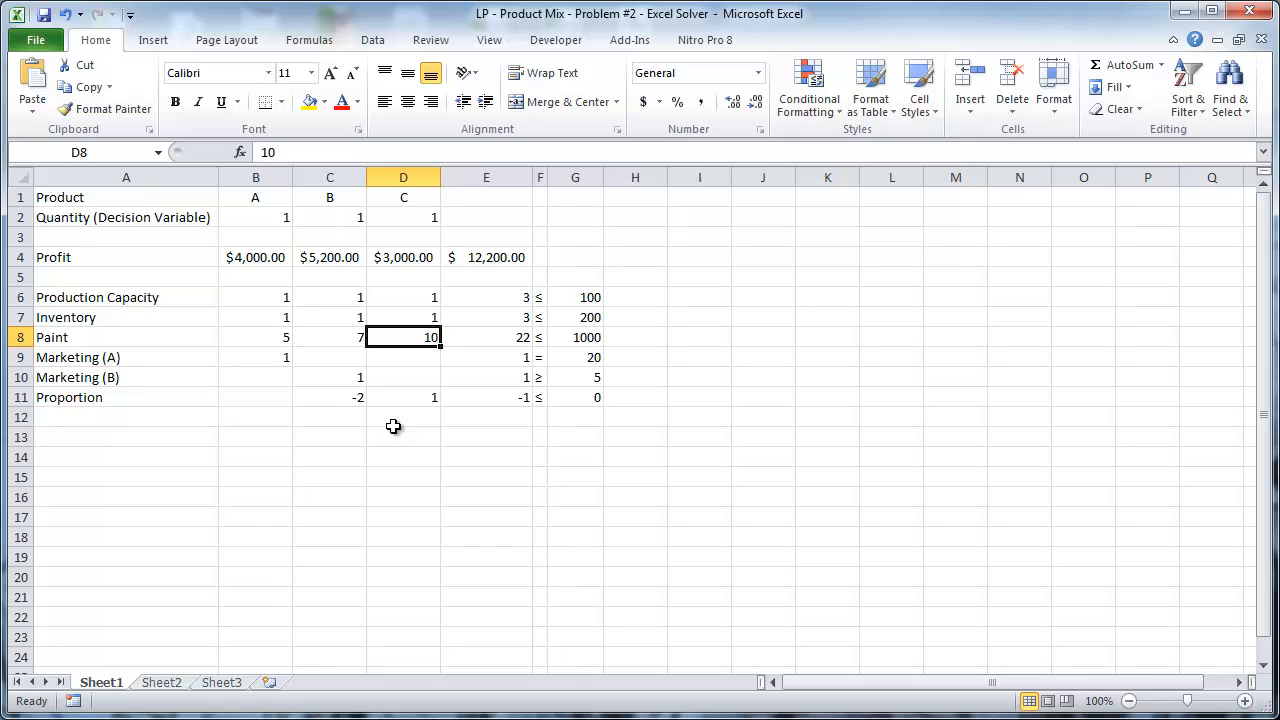
{"action": "left_click", "coordinate": [486, 337]}
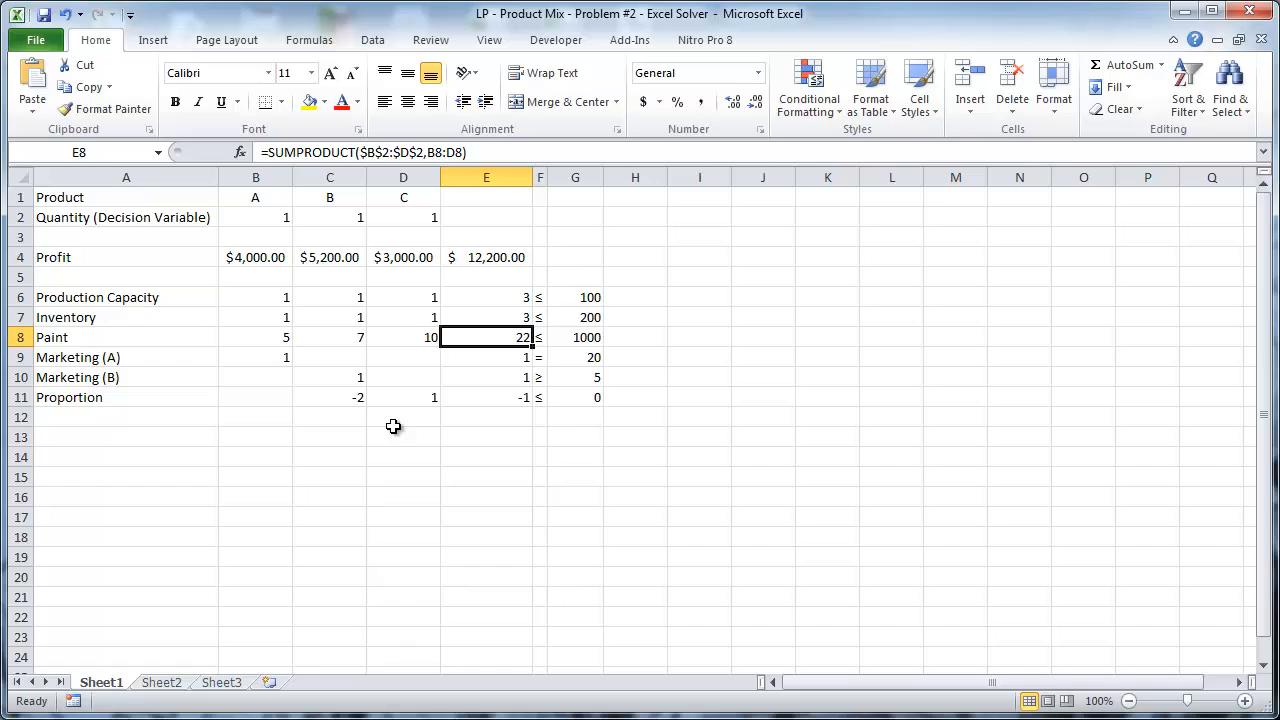
{"action": "left_click", "coordinate": [540, 337]}
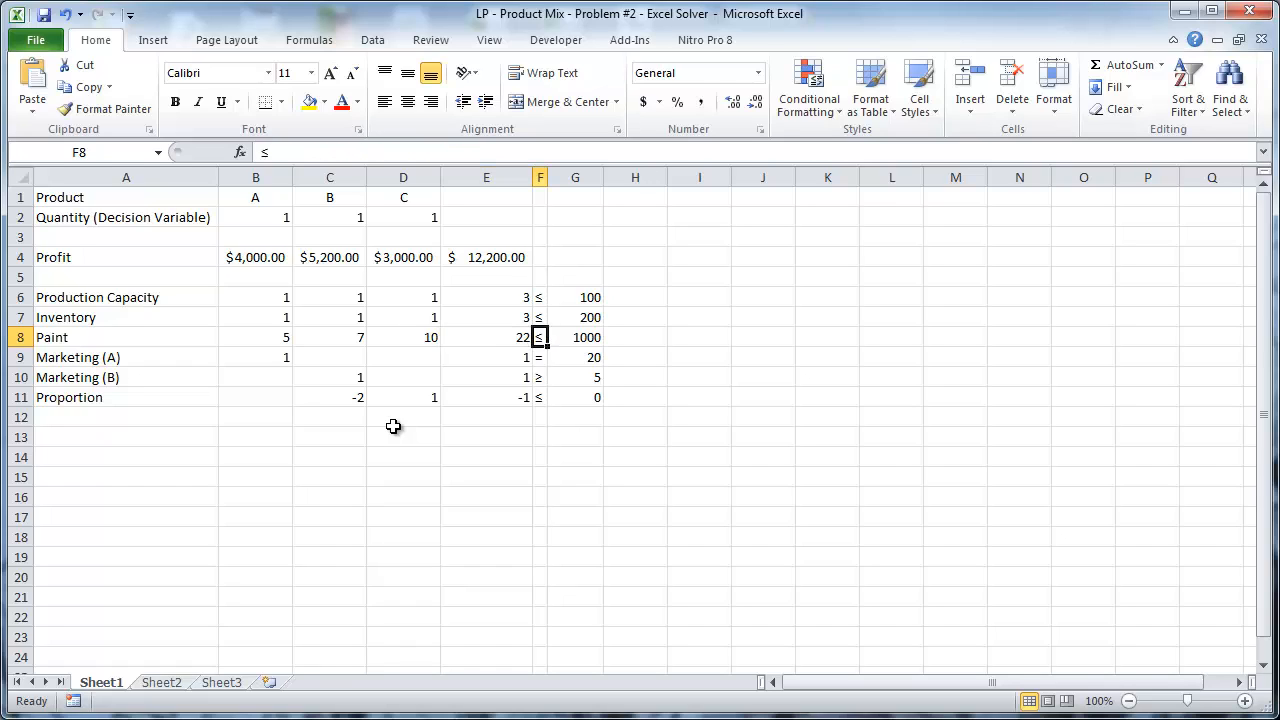
{"action": "left_click", "coordinate": [575, 337]}
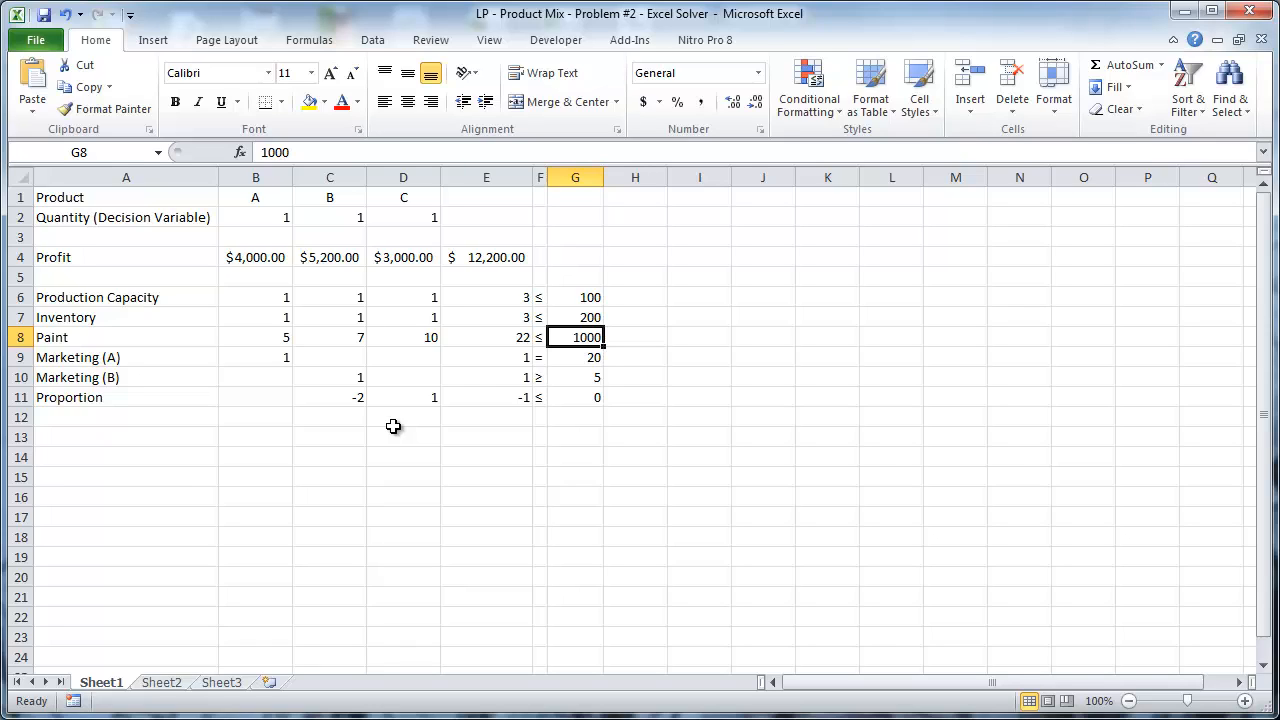
{"action": "left_click", "coordinate": [575, 357]}
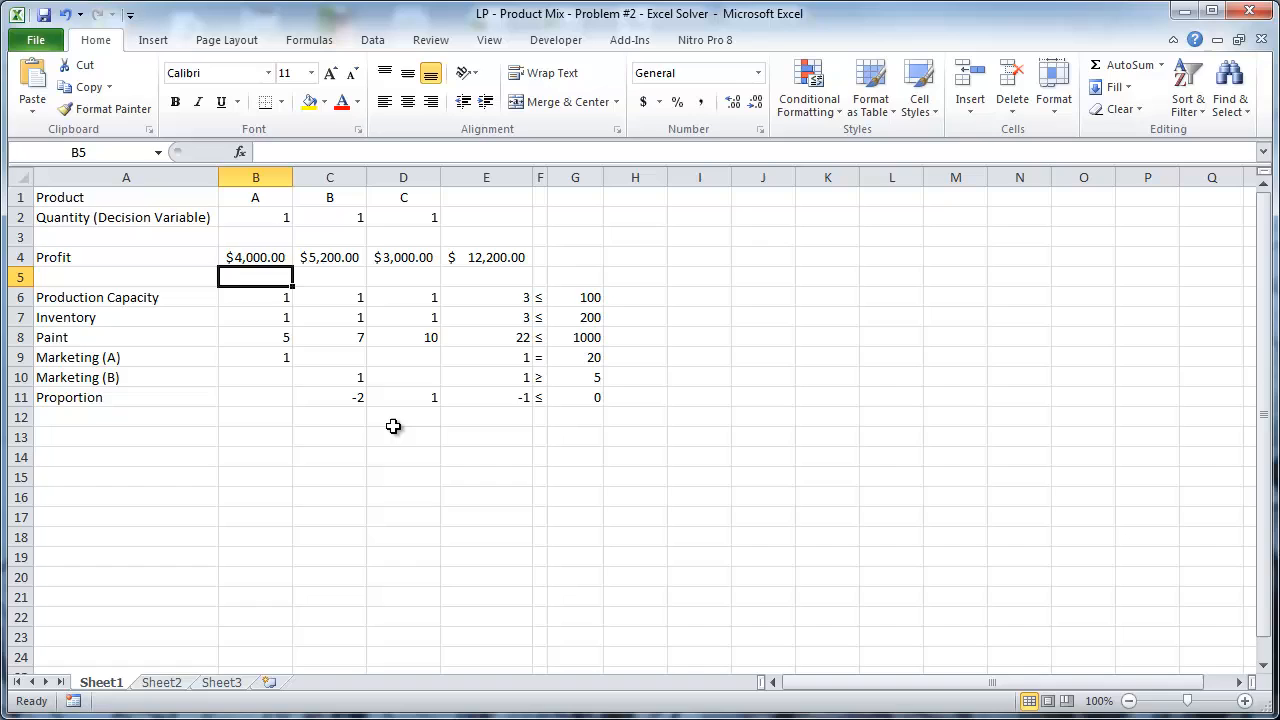
- Try 10, then 20, for product A, checking the Marketing (A) total reaches 20
{"action": "type", "text": "10"}
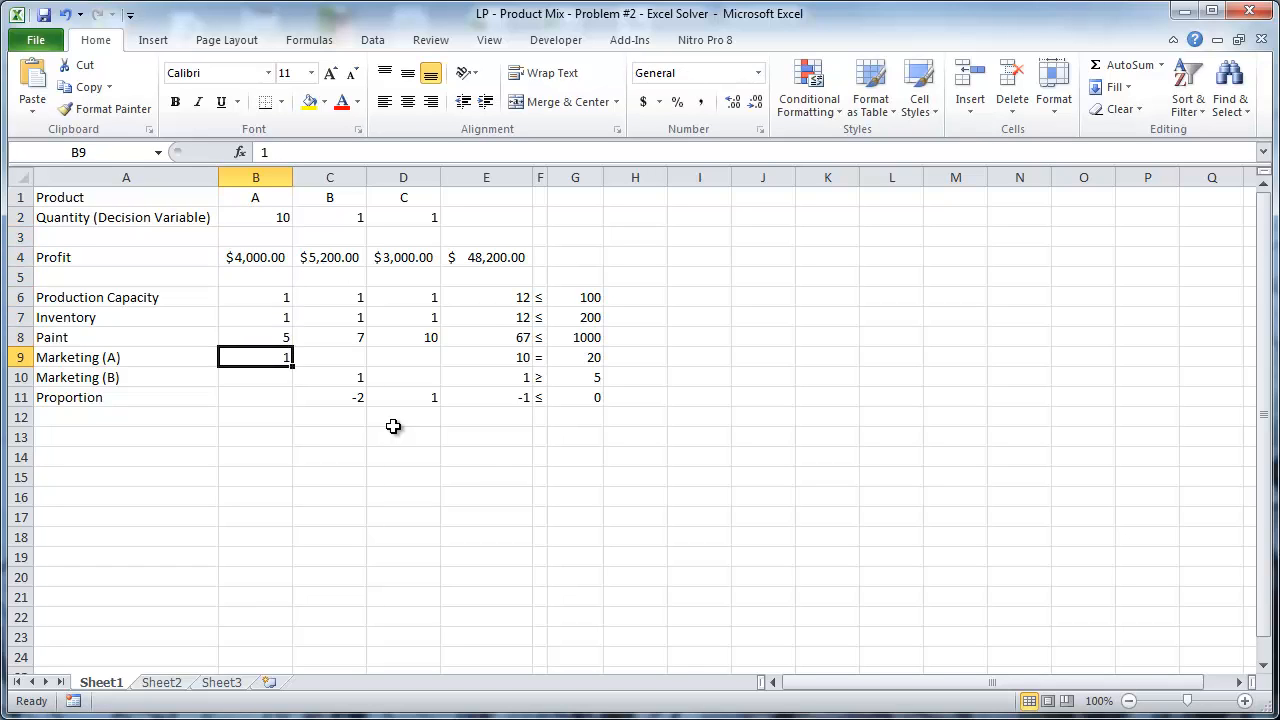
{"action": "left_click", "coordinate": [486, 357]}
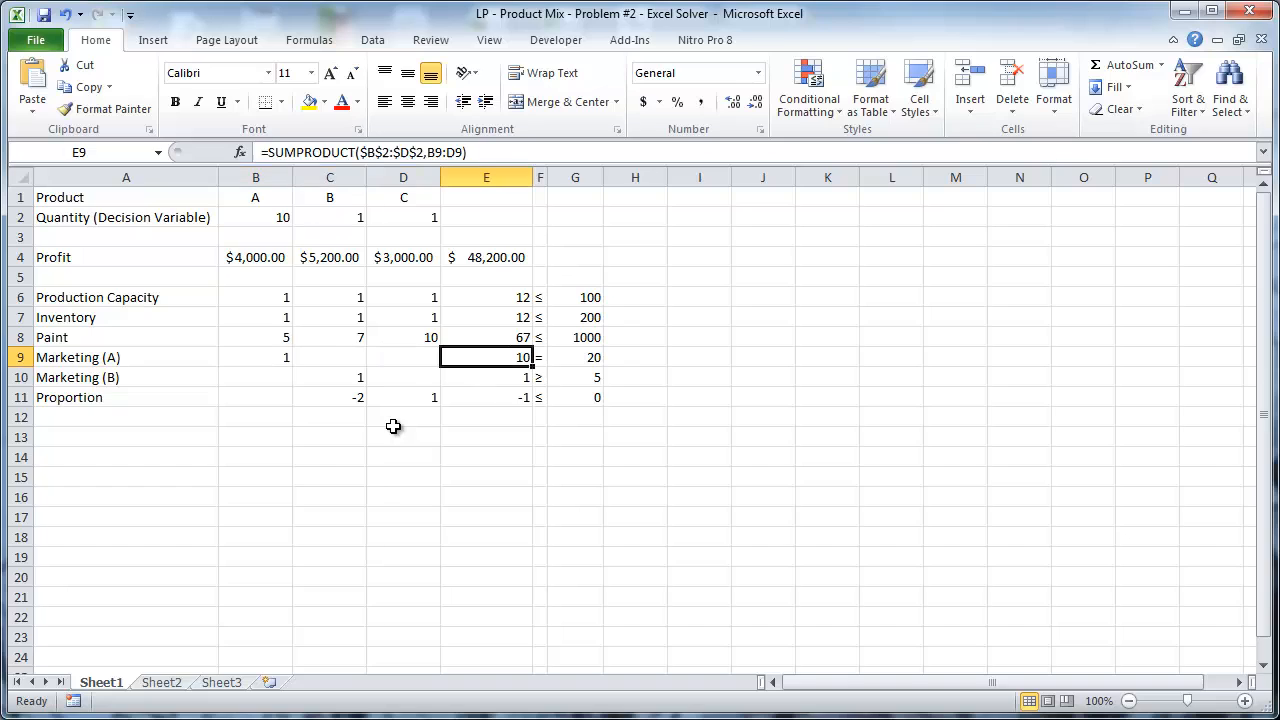
{"action": "left_click", "coordinate": [486, 317]}
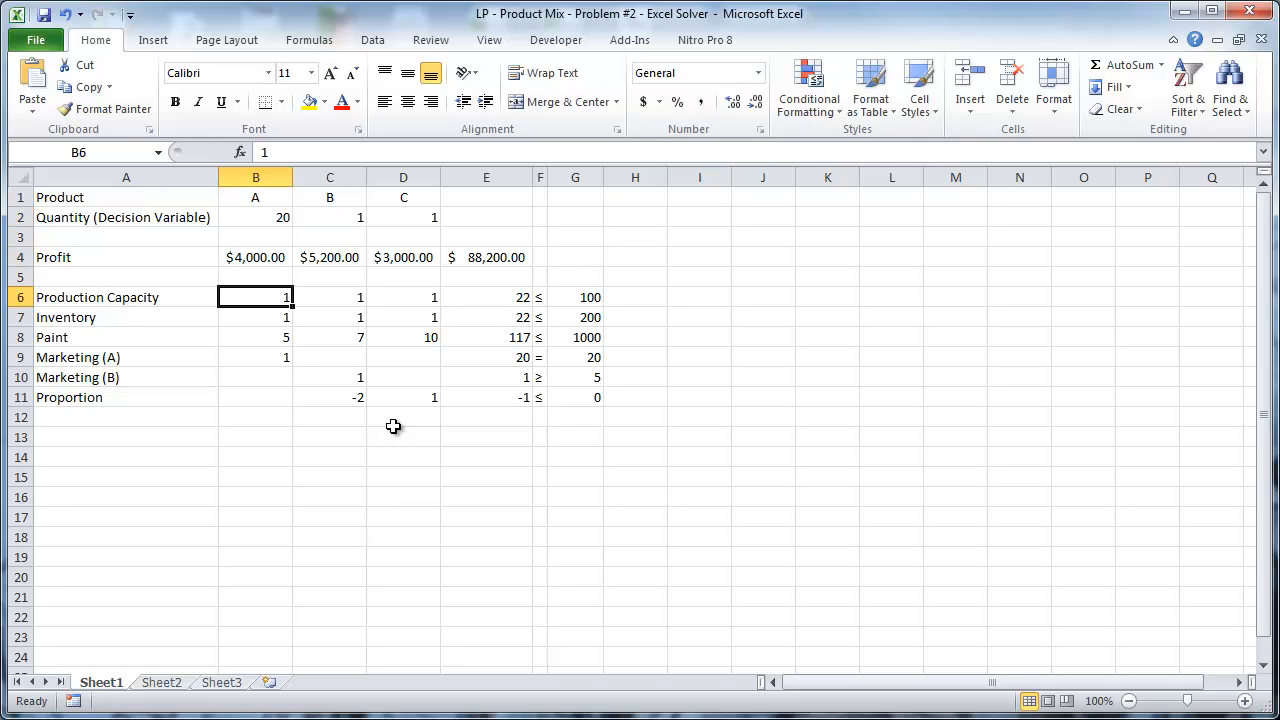
{"action": "left_click", "coordinate": [486, 357]}
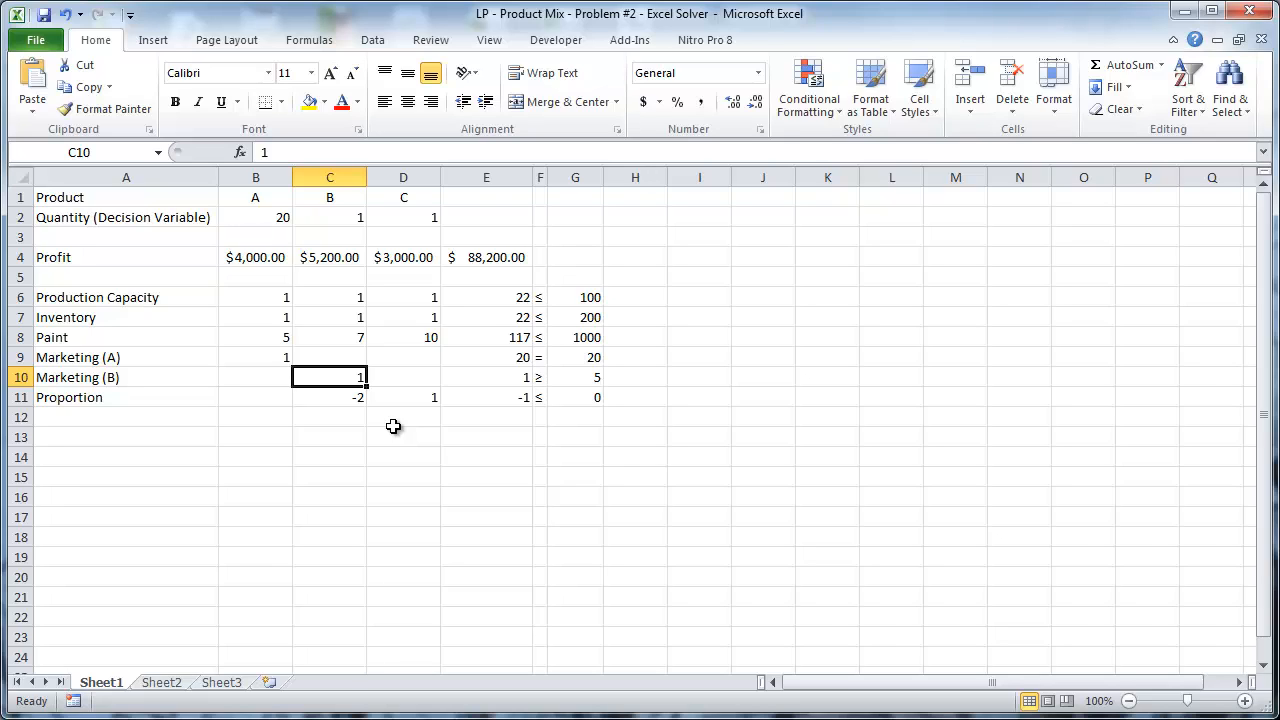
- Set product B to 5 and verify its coefficients and the Marketing (B) constraint 5 ≥ 5
{"action": "left_click", "coordinate": [329, 317]}
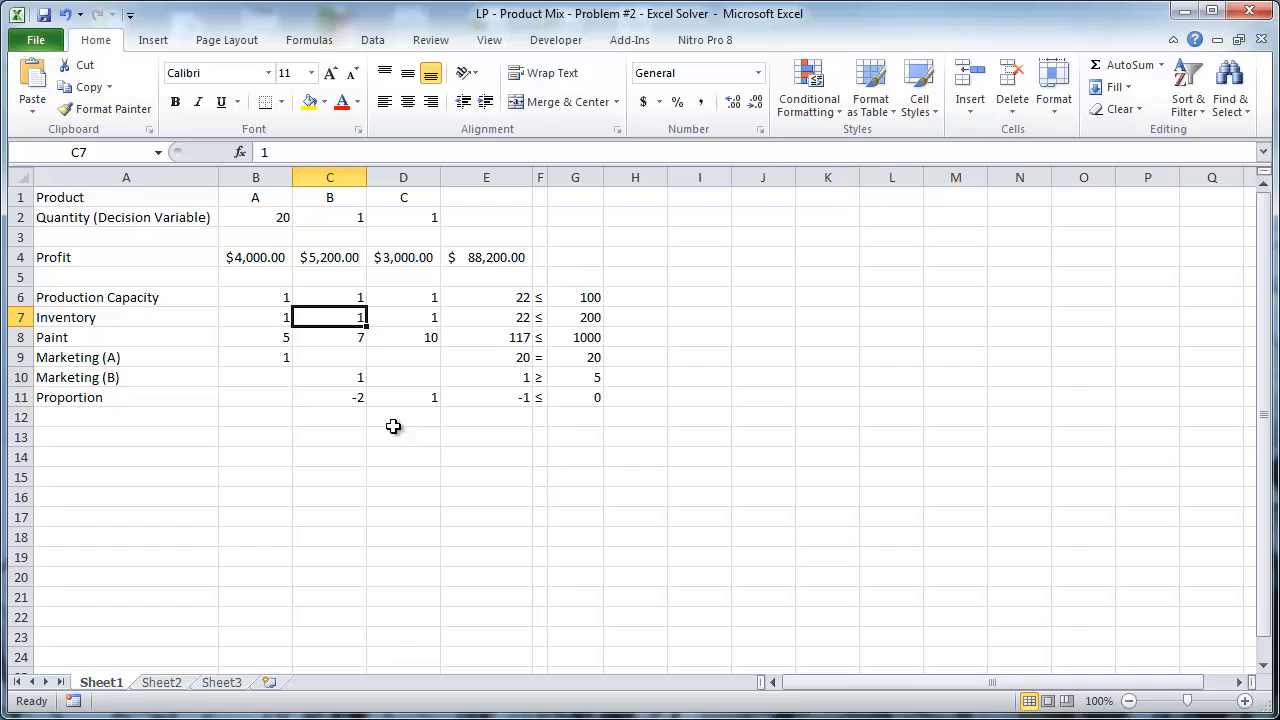
{"action": "left_click", "coordinate": [329, 217]}
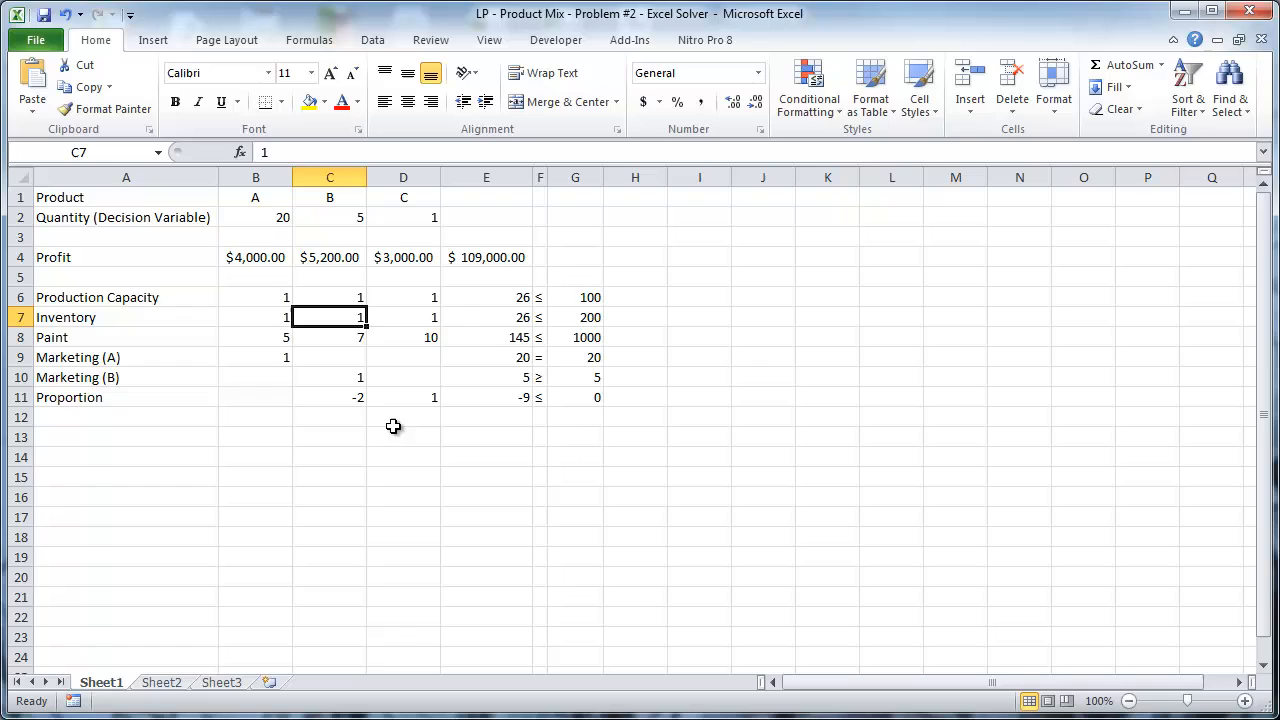
{"action": "left_click", "coordinate": [329, 377]}
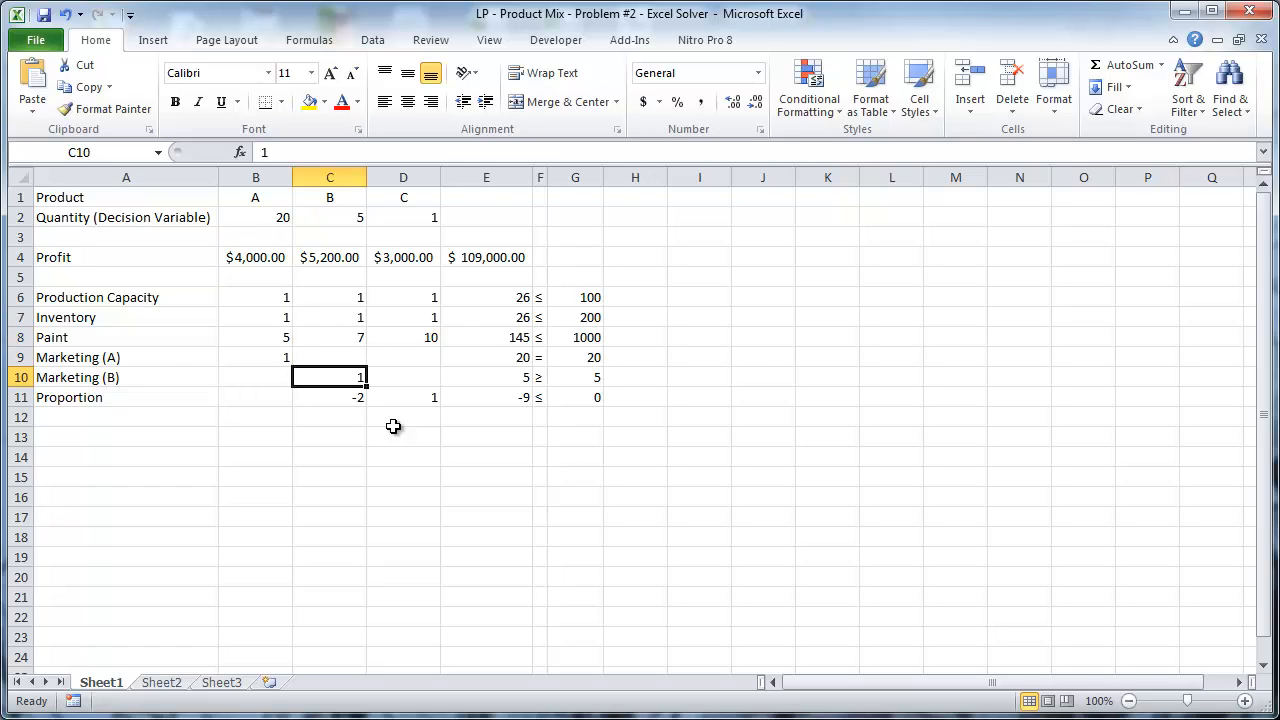
{"action": "left_click", "coordinate": [540, 377]}
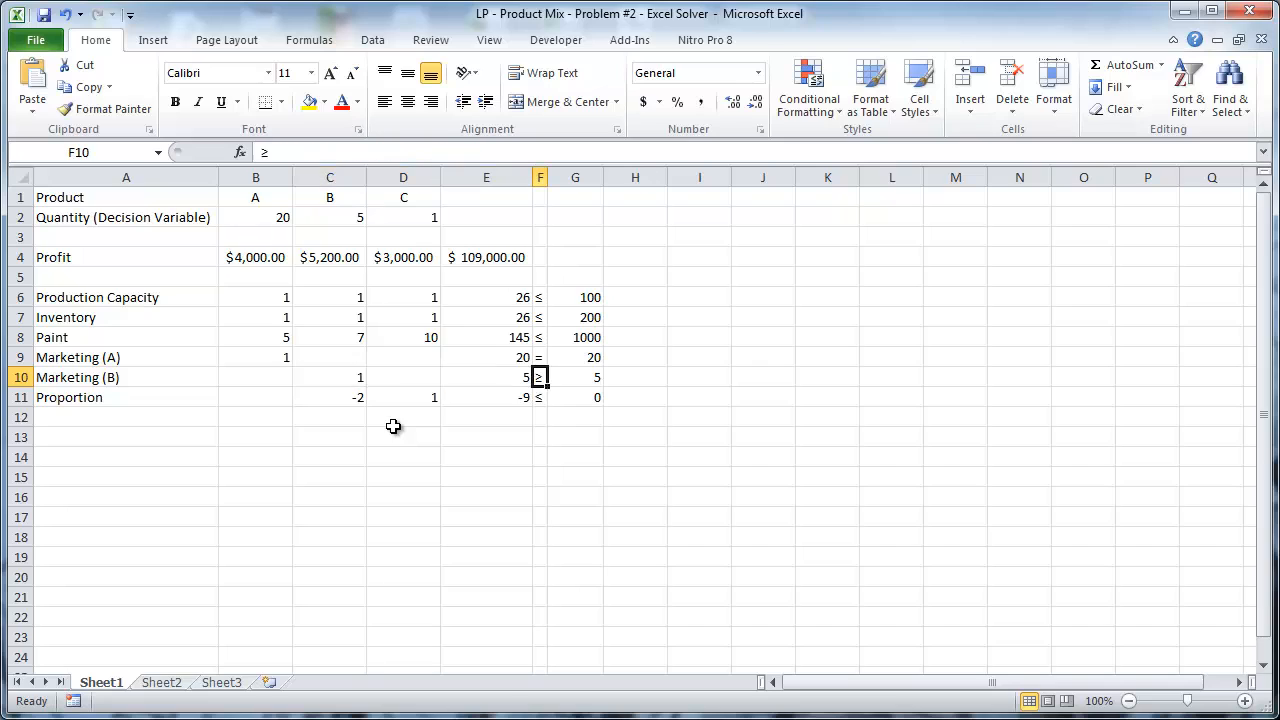
{"action": "left_click", "coordinate": [486, 377]}
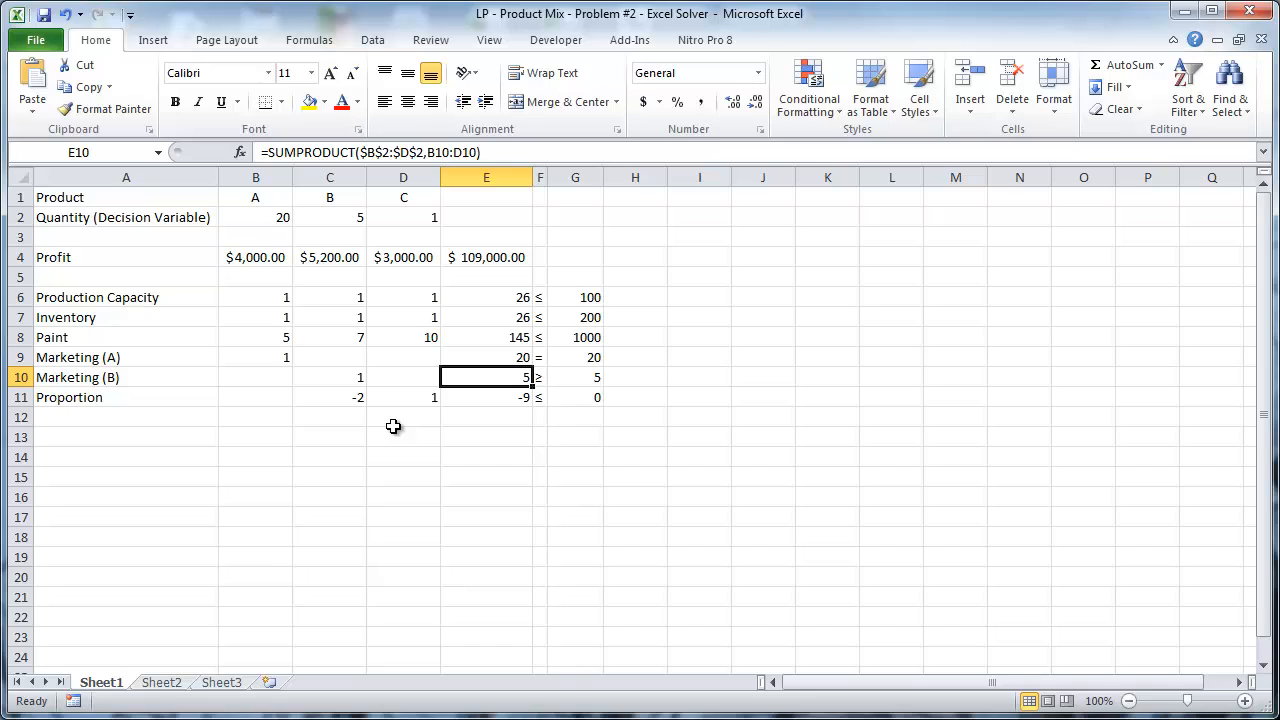
{"action": "left_click", "coordinate": [575, 377]}
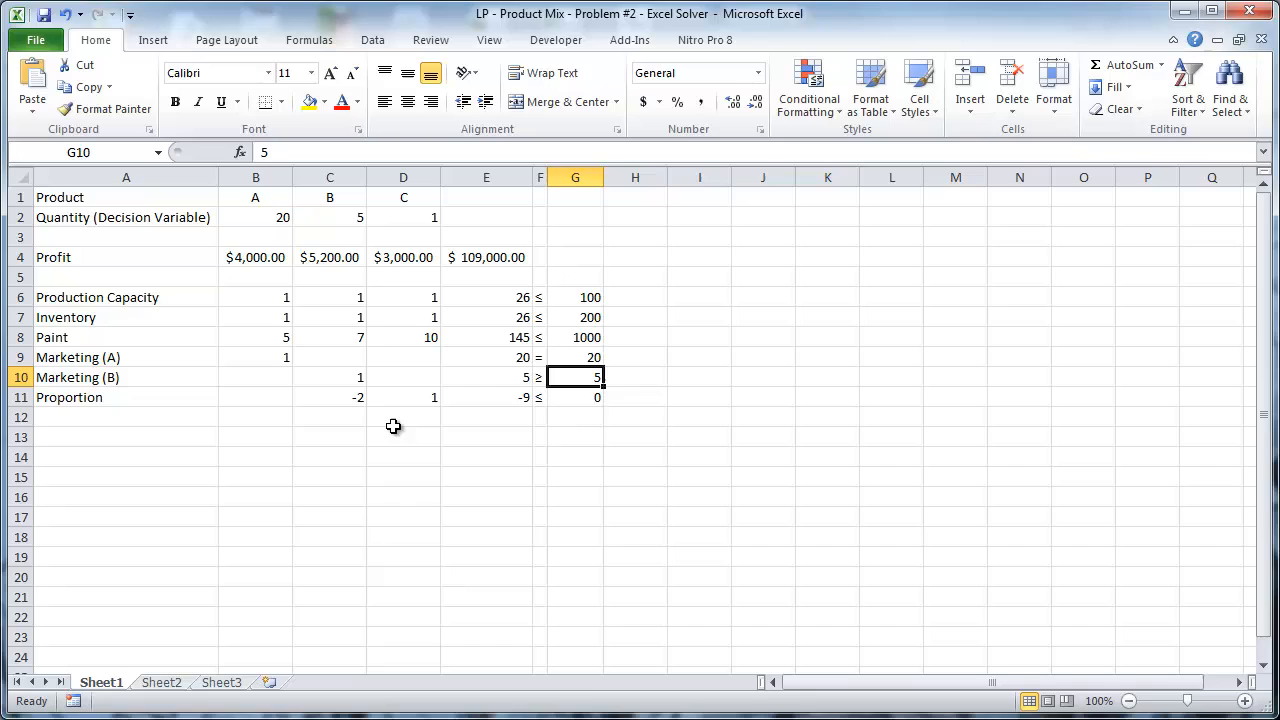
{"action": "left_click", "coordinate": [330, 397]}
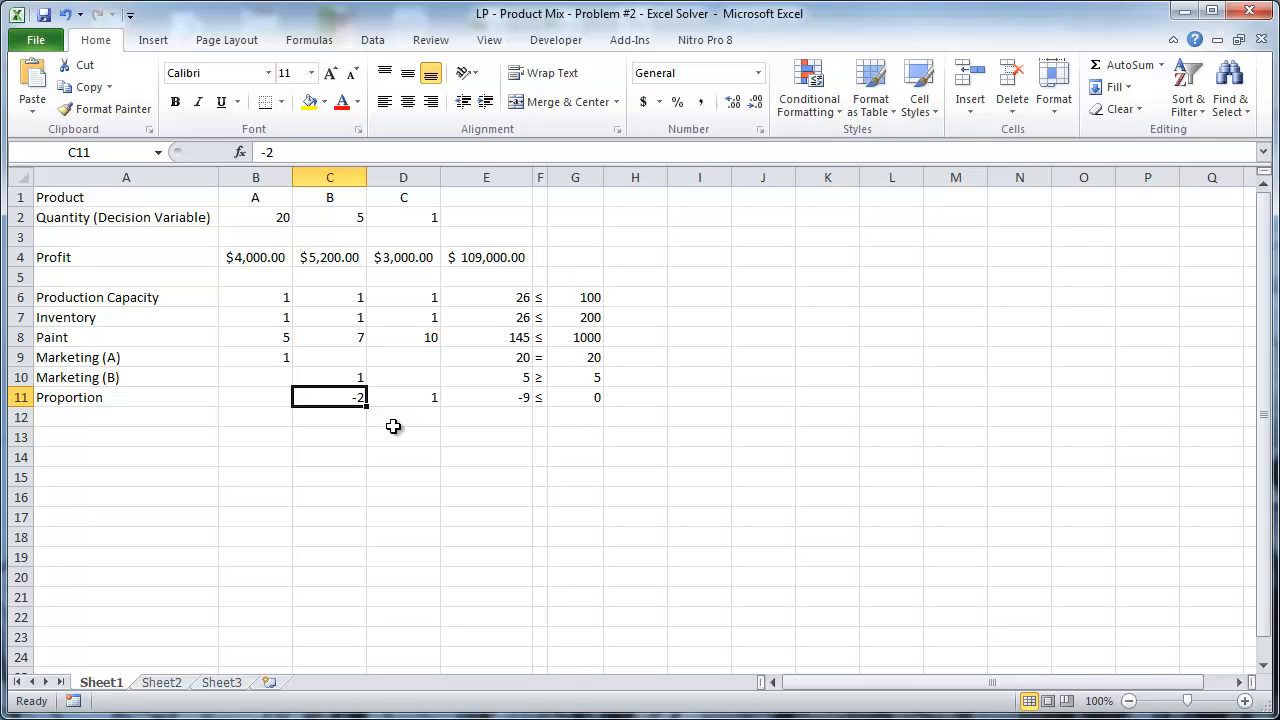
{"action": "mouse_move", "coordinate": [400, 476]}
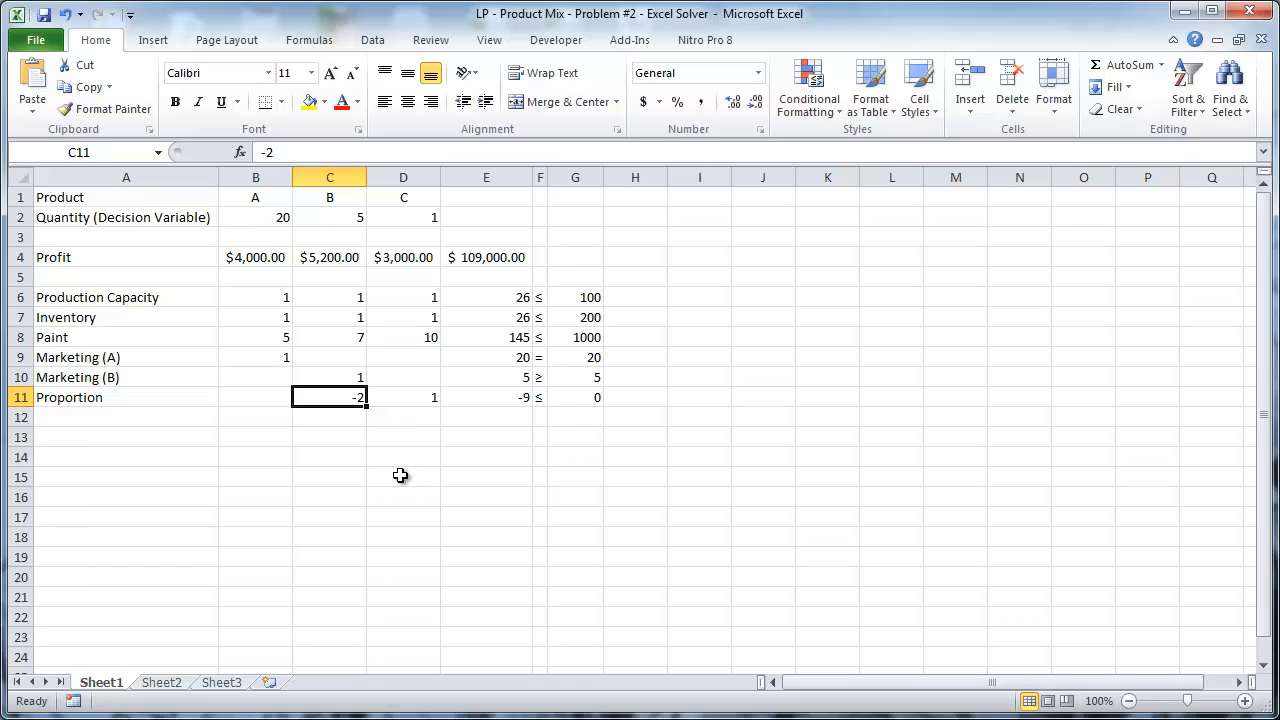
{"action": "mouse_move", "coordinate": [403, 468]}
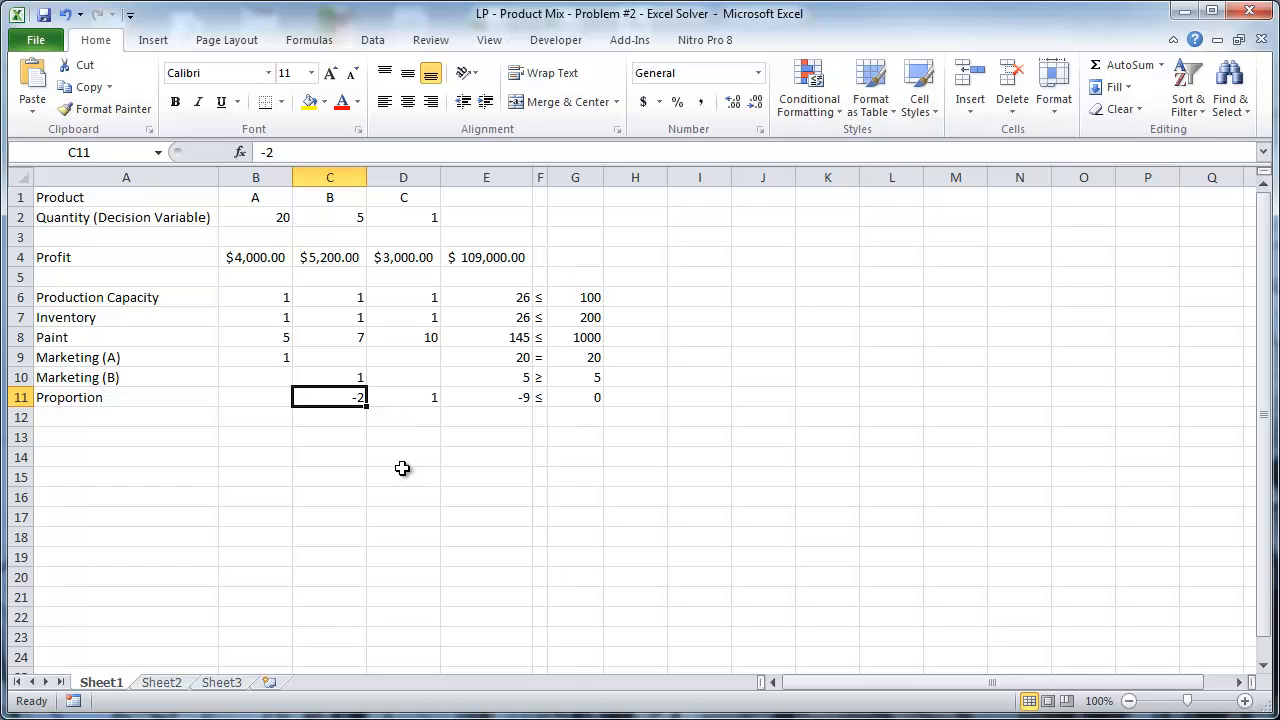
{"action": "mouse_move", "coordinate": [363, 463]}
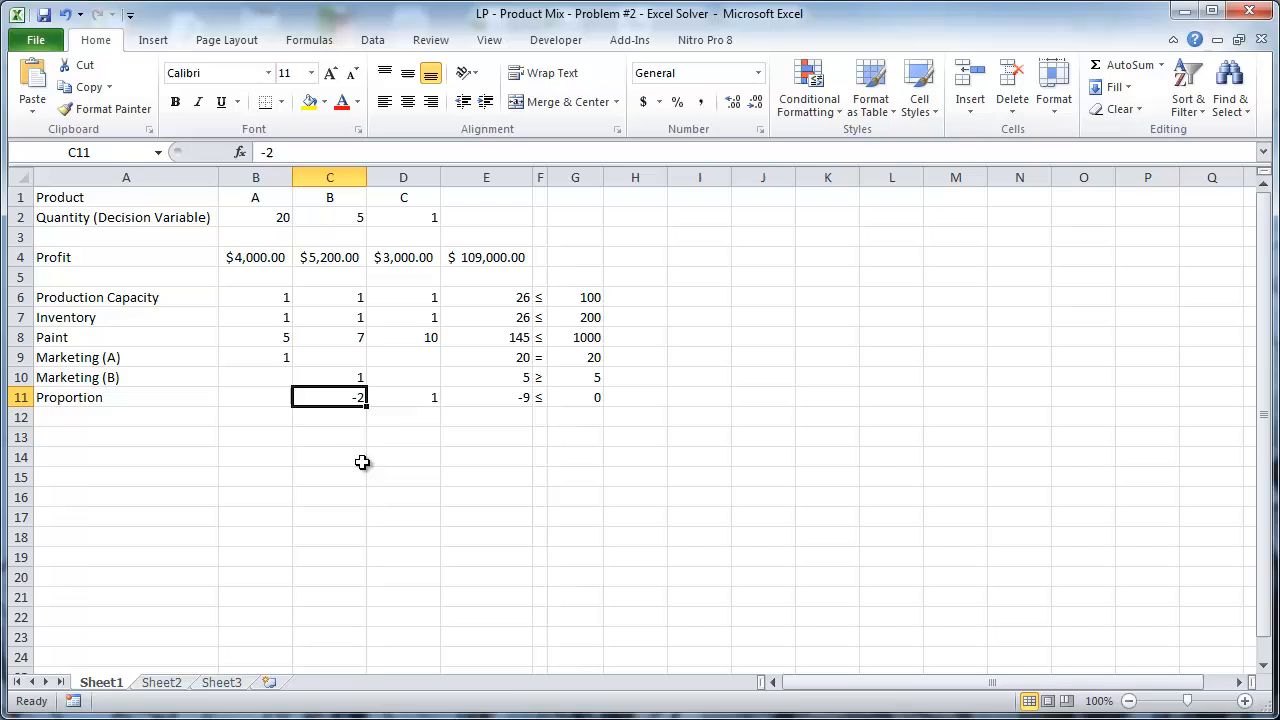
{"action": "mouse_move", "coordinate": [408, 207]}
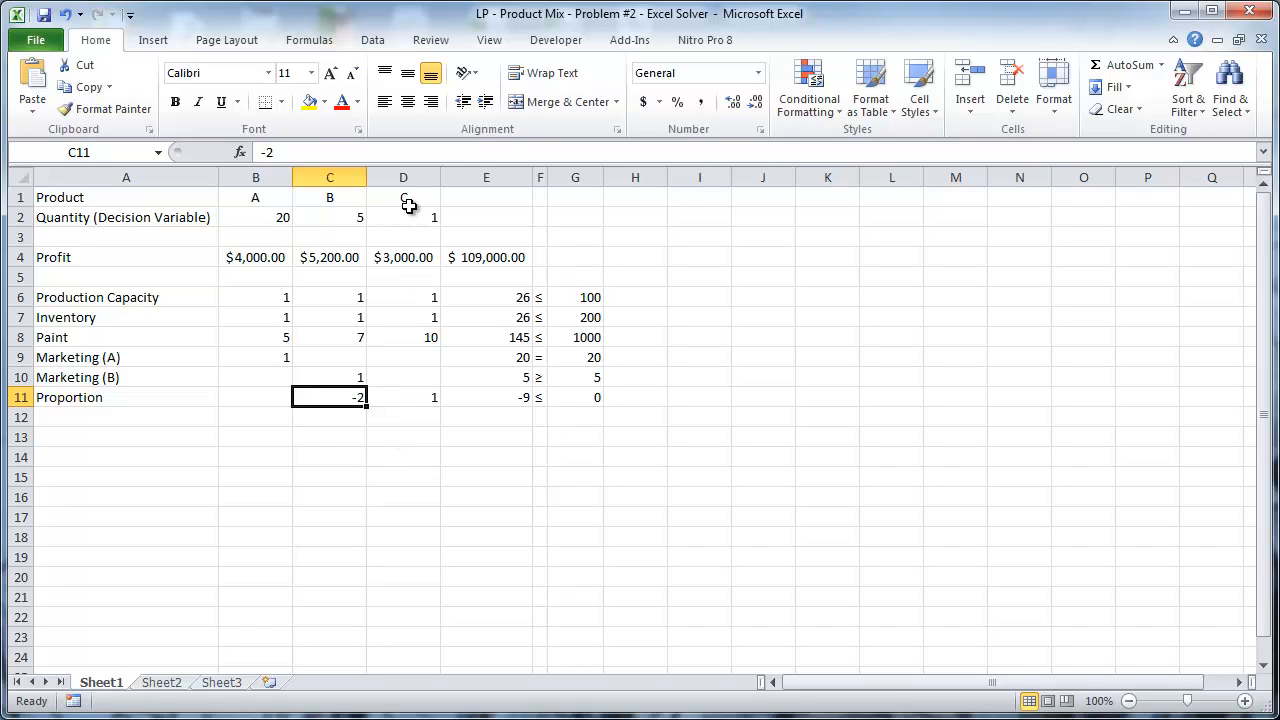
{"action": "left_click", "coordinate": [403, 217]}
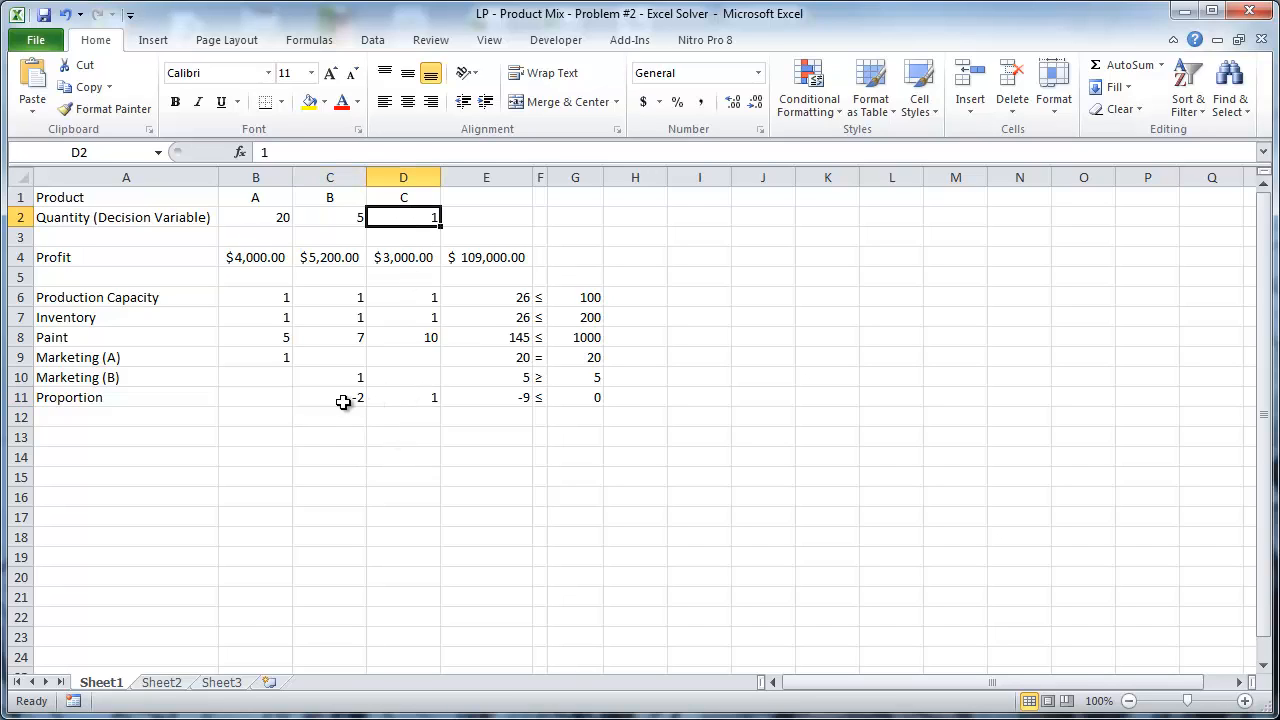
{"action": "mouse_move", "coordinate": [338, 394]}
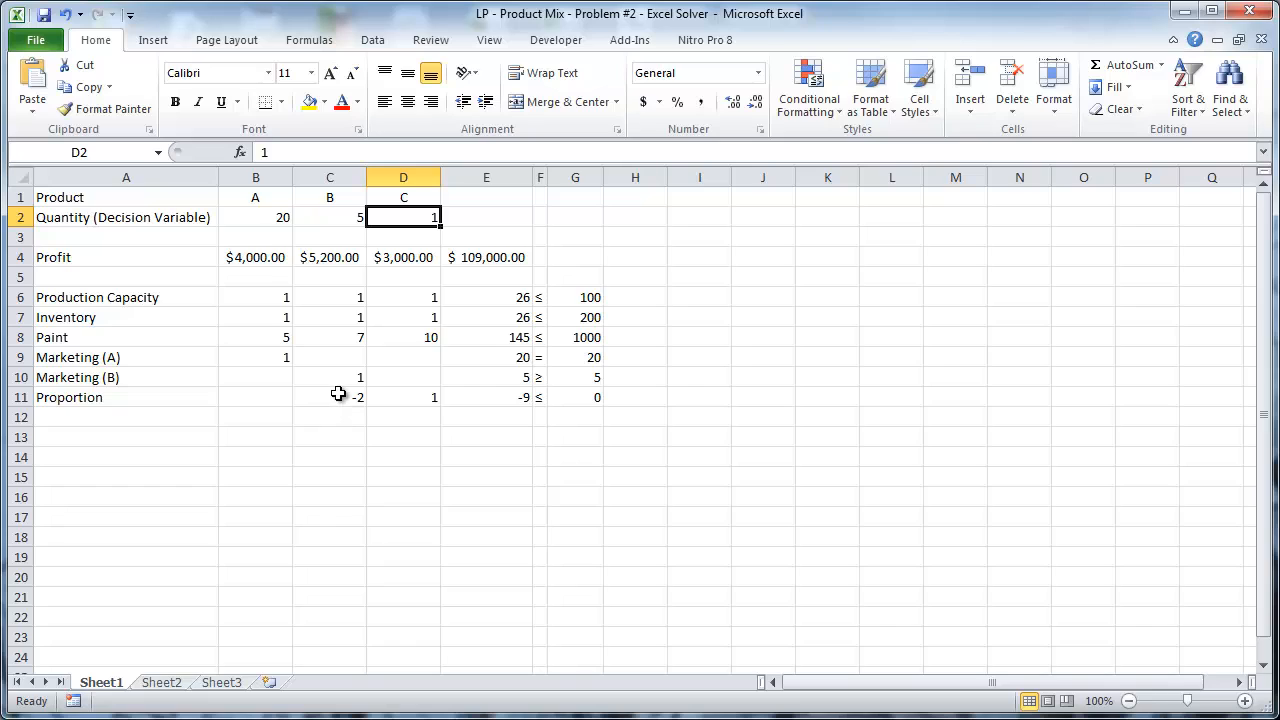
{"action": "mouse_move", "coordinate": [453, 398]}
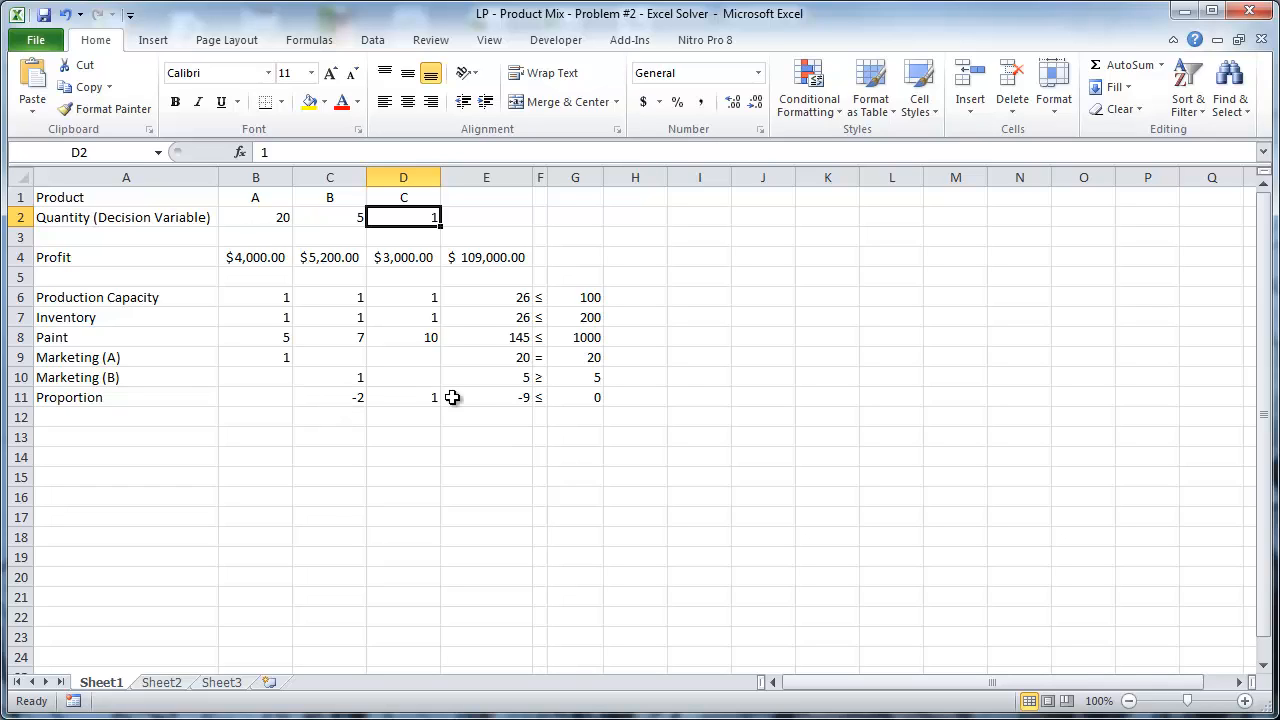
{"action": "mouse_move", "coordinate": [484, 400]}
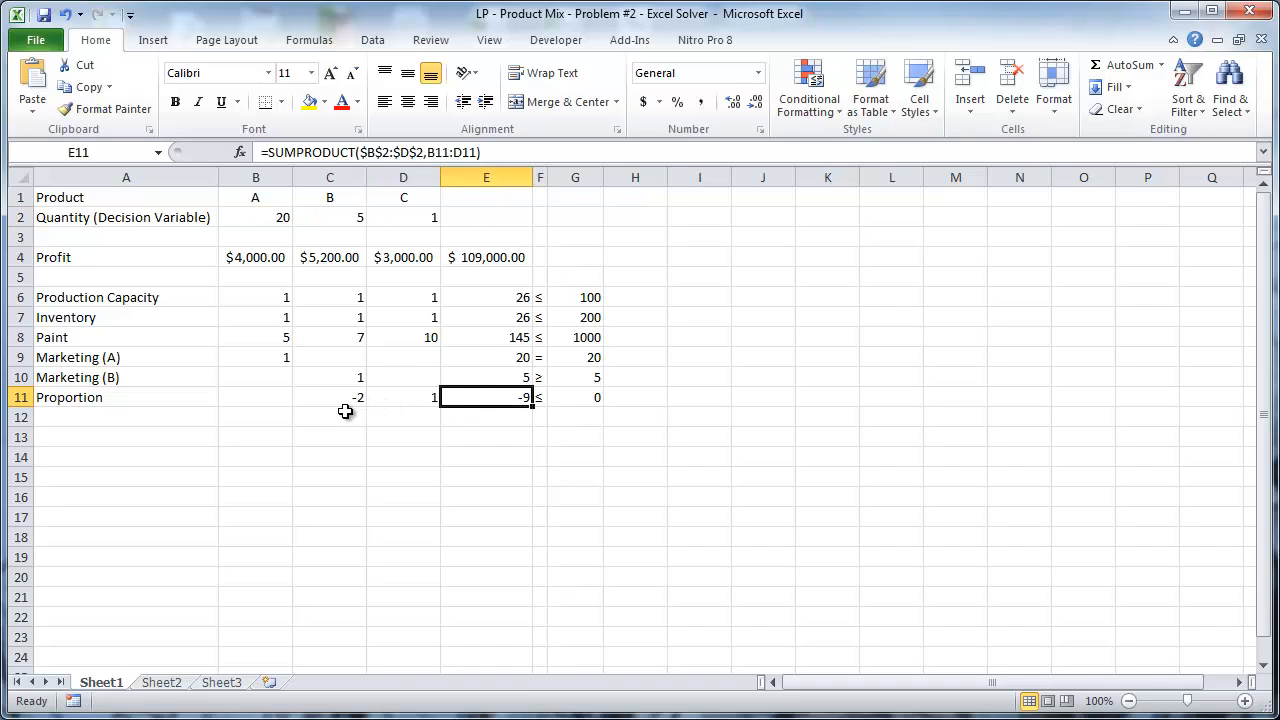
{"action": "mouse_move", "coordinate": [410, 407]}
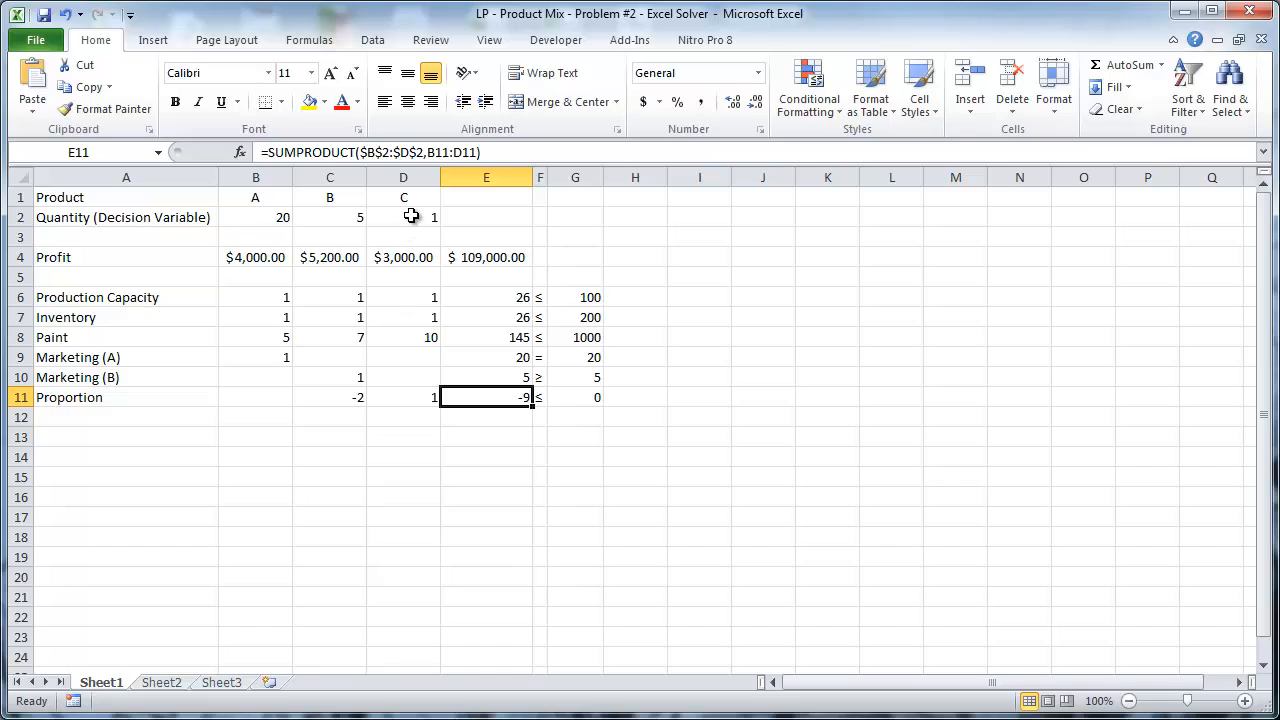
{"action": "left_click", "coordinate": [403, 217]}
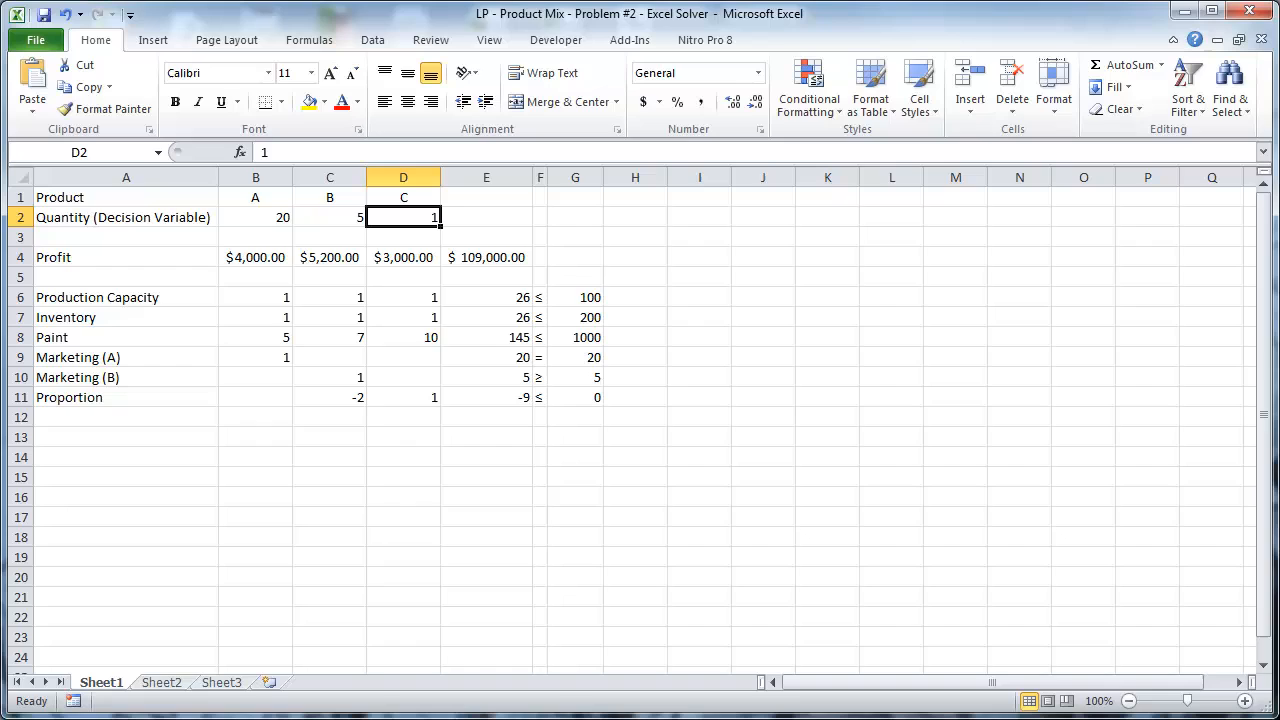
{"action": "mouse_move", "coordinate": [571, 233]}
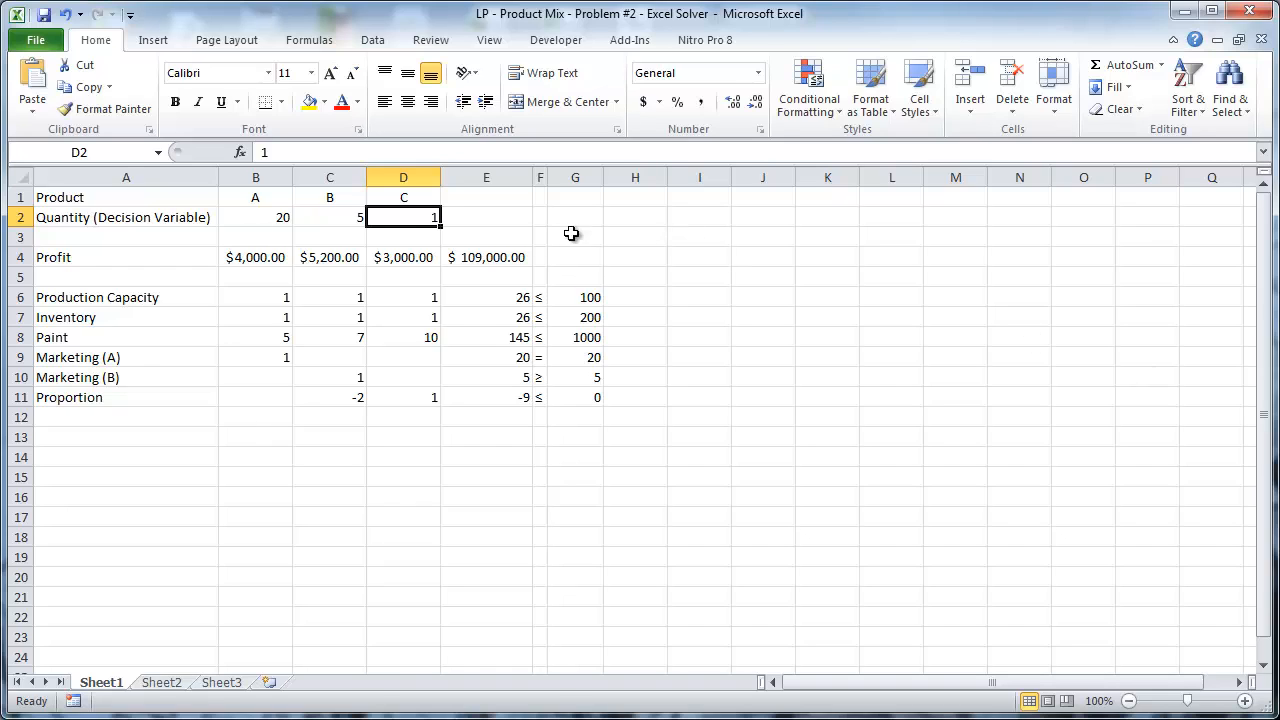
- Try product C quantities 10, 14, 11, 10 and finally 9, watching the Proportion total
{"action": "left_click", "coordinate": [330, 217]}
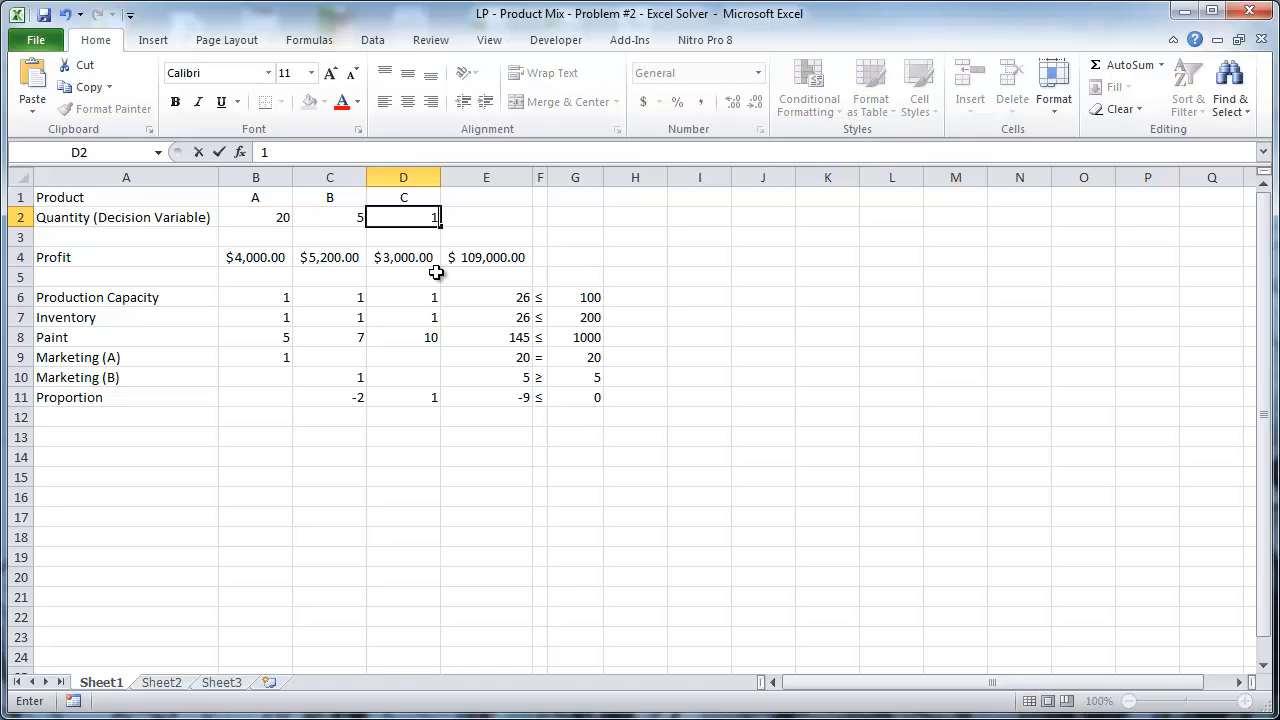
{"action": "type", "text": "10"}
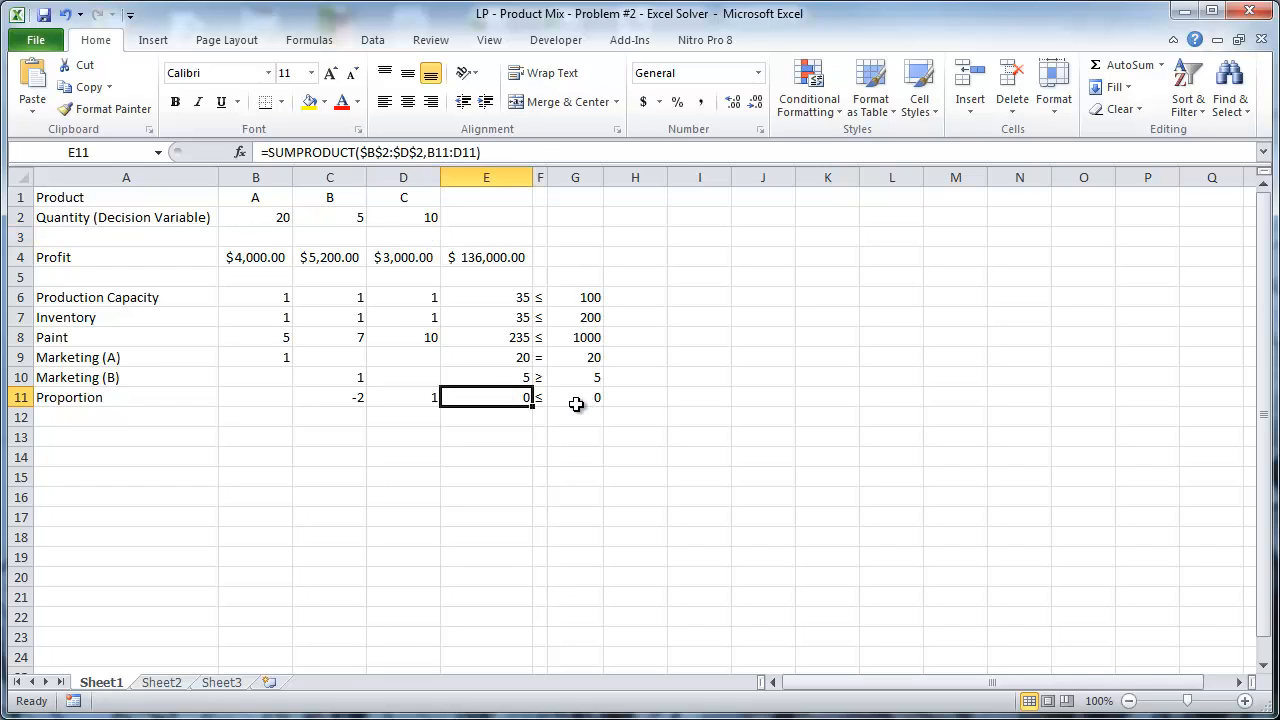
{"action": "mouse_move", "coordinate": [595, 402]}
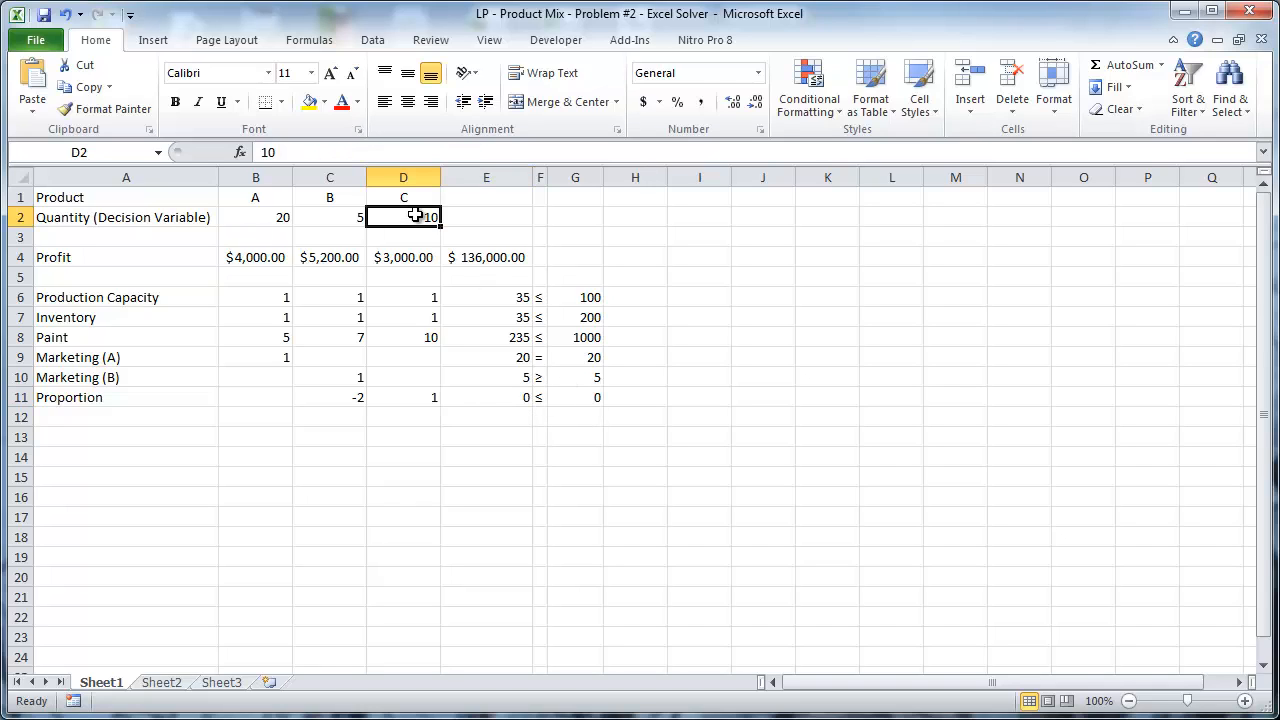
{"action": "type", "text": "14"}
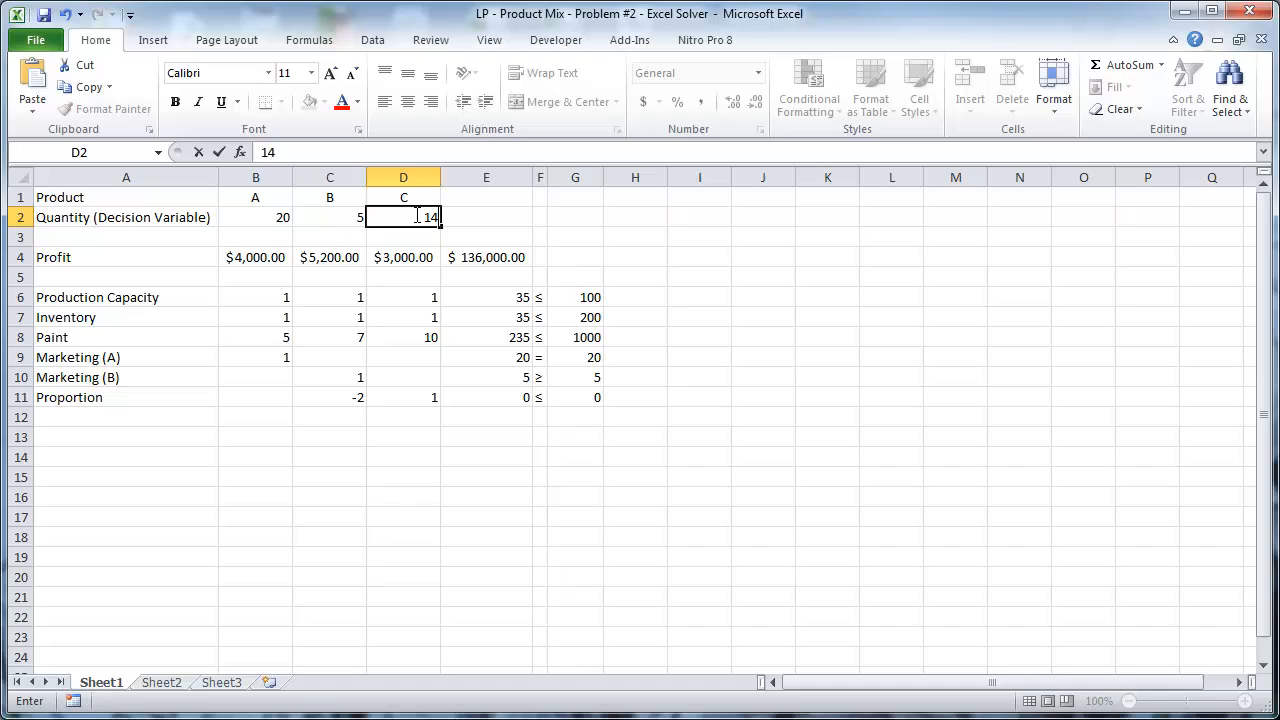
{"action": "type", "text": "11"}
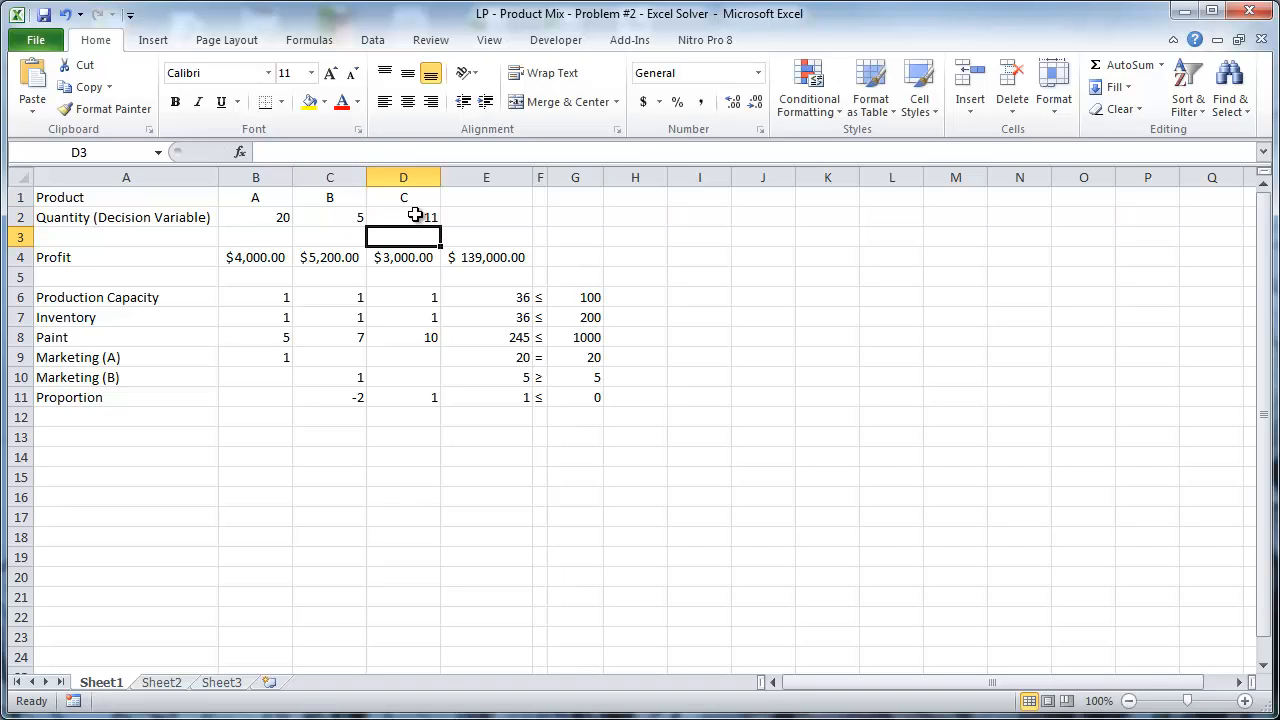
{"action": "mouse_move", "coordinate": [518, 406]}
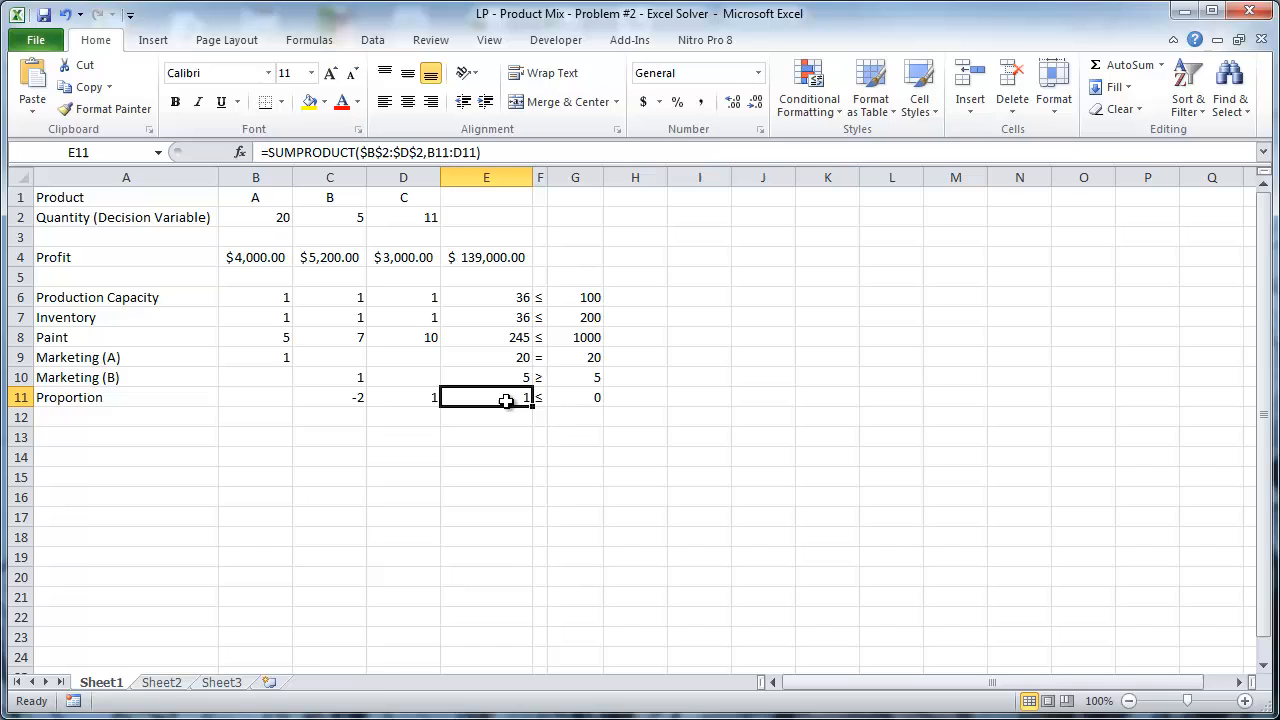
{"action": "mouse_move", "coordinate": [465, 421]}
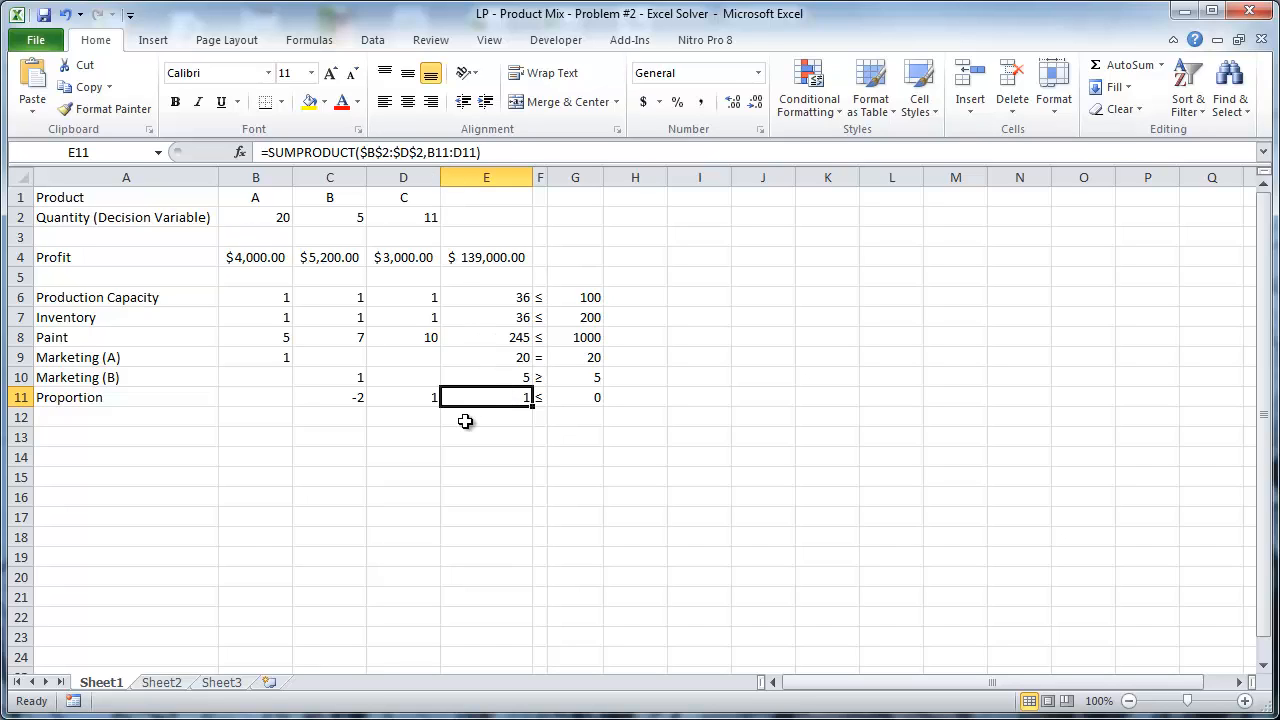
{"action": "mouse_move", "coordinate": [496, 402]}
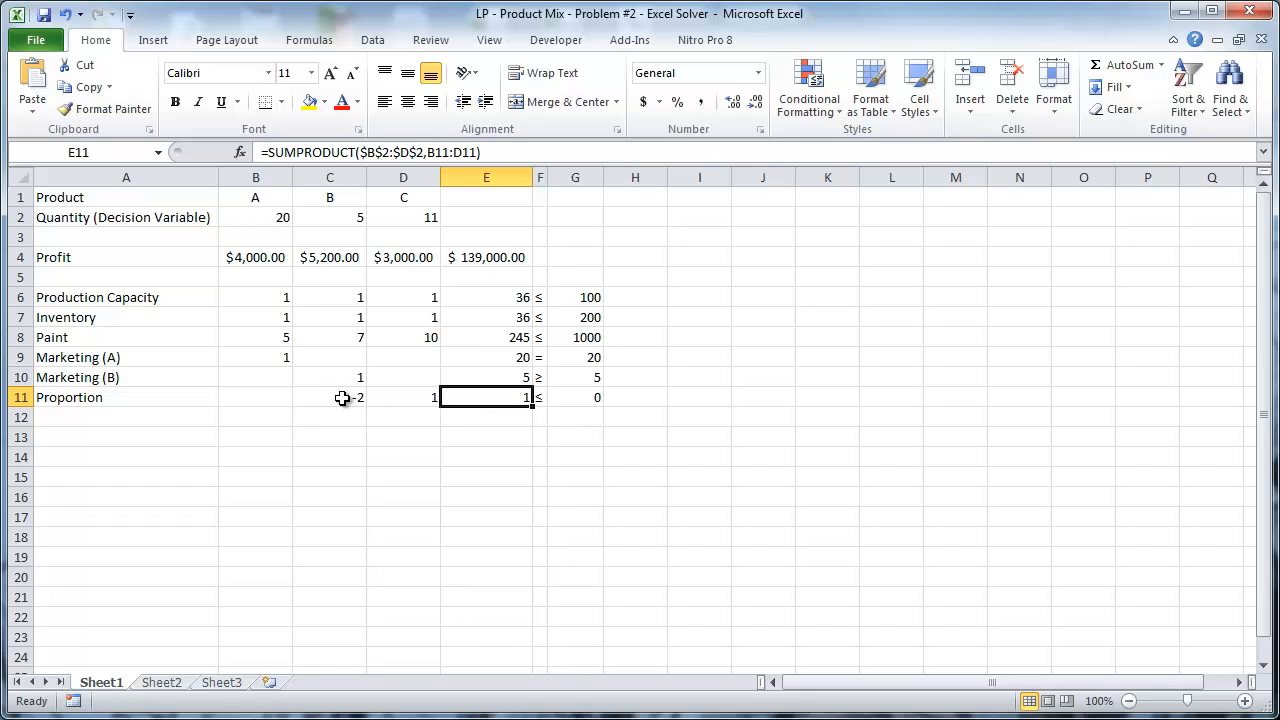
{"action": "mouse_move", "coordinate": [399, 399]}
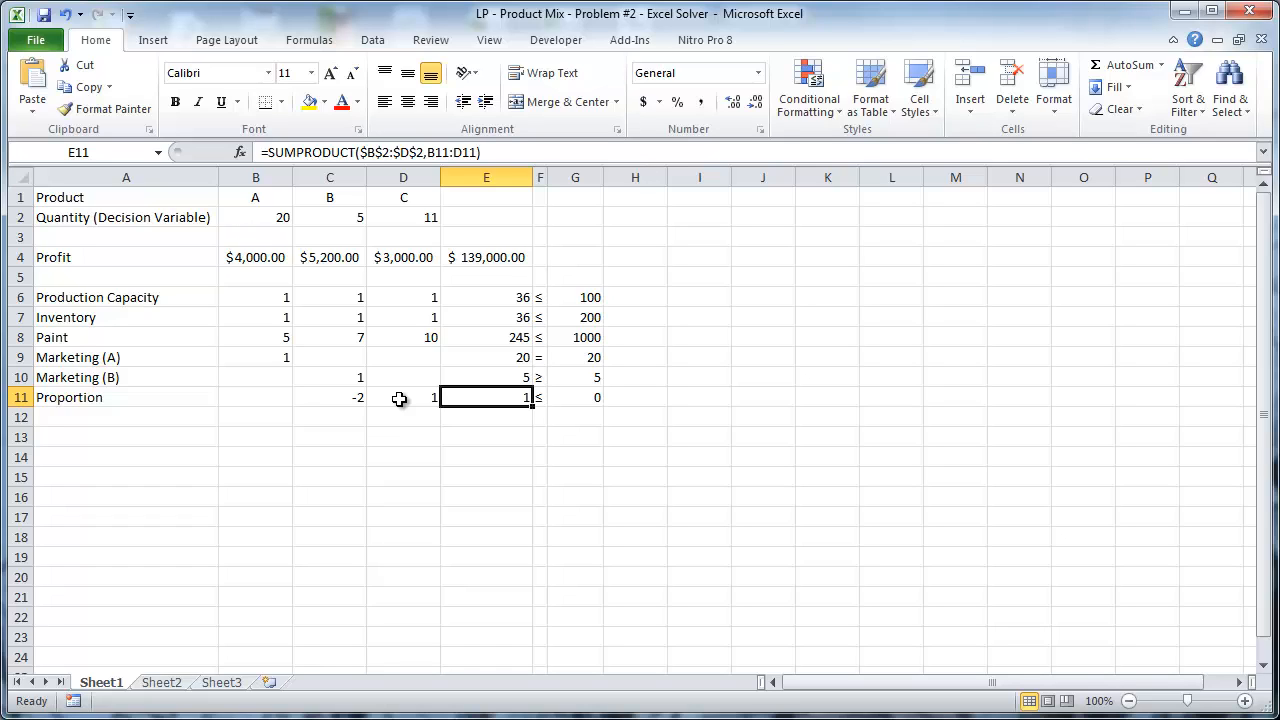
{"action": "mouse_move", "coordinate": [408, 394]}
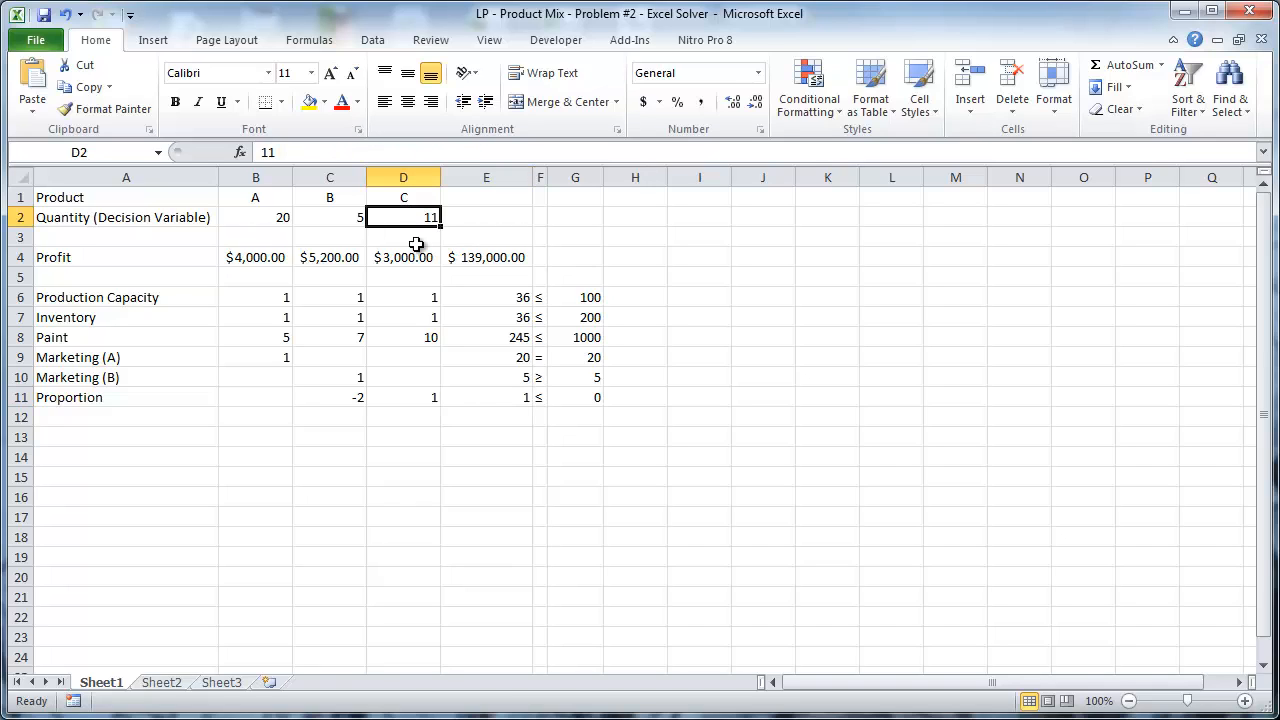
{"action": "type", "text": "10"}
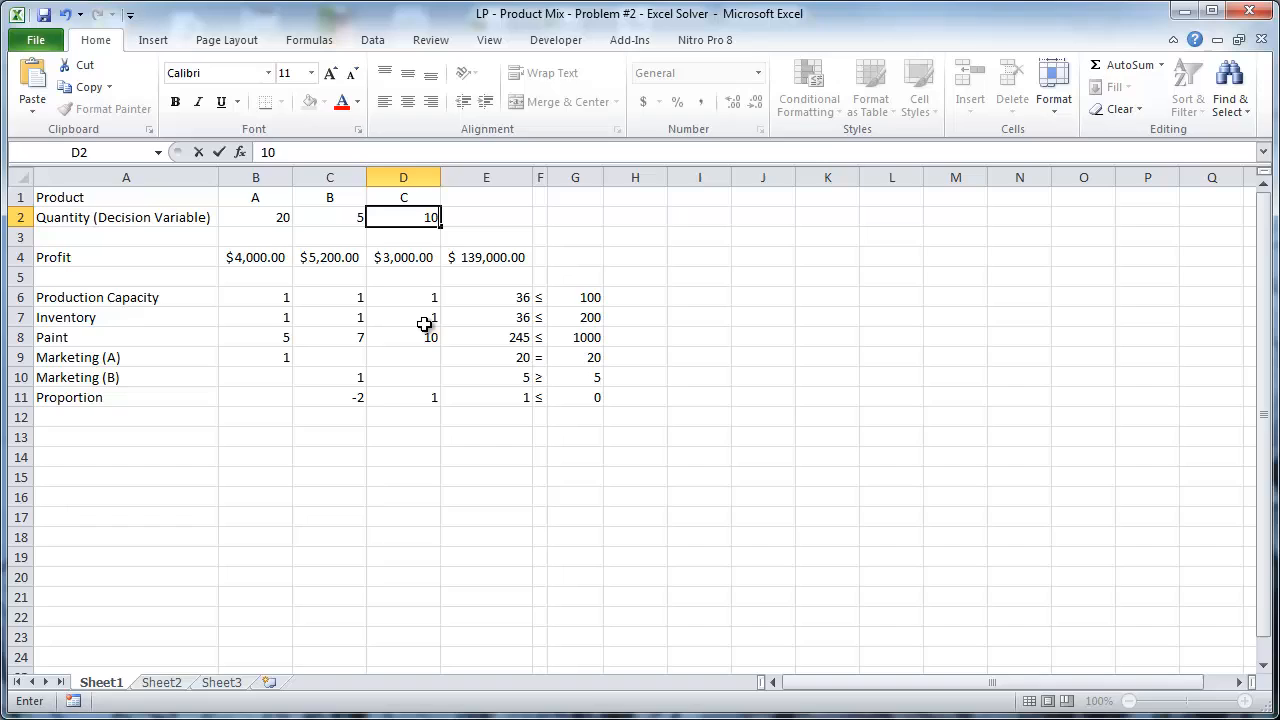
{"action": "type", "text": "9"}
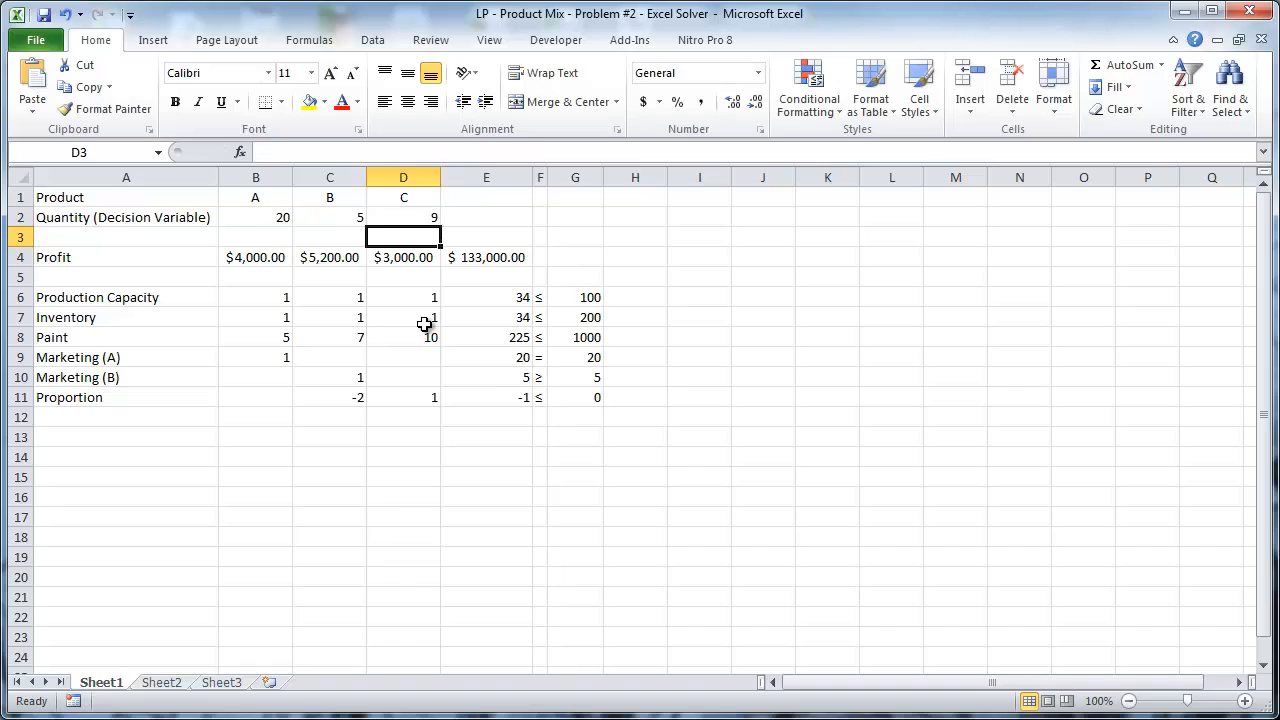
{"action": "mouse_move", "coordinate": [312, 253]}
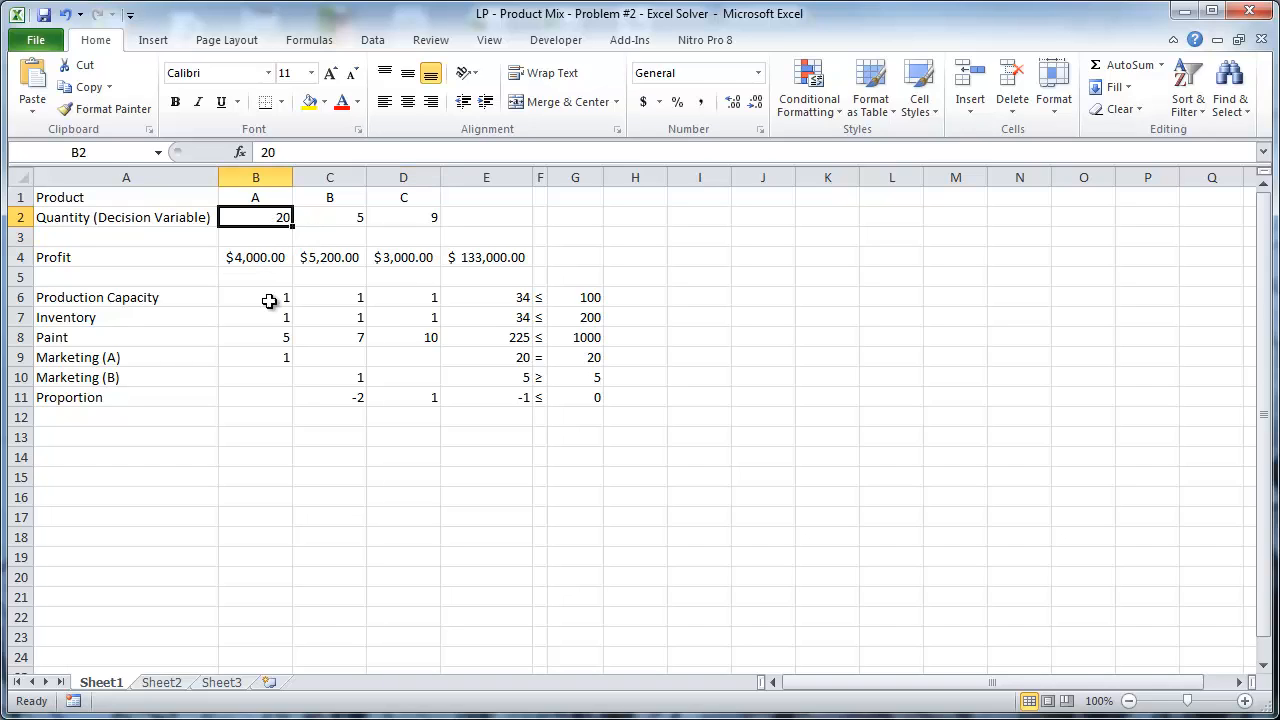
{"action": "mouse_move", "coordinate": [267, 308]}
{"action": "type", "text": "1"}
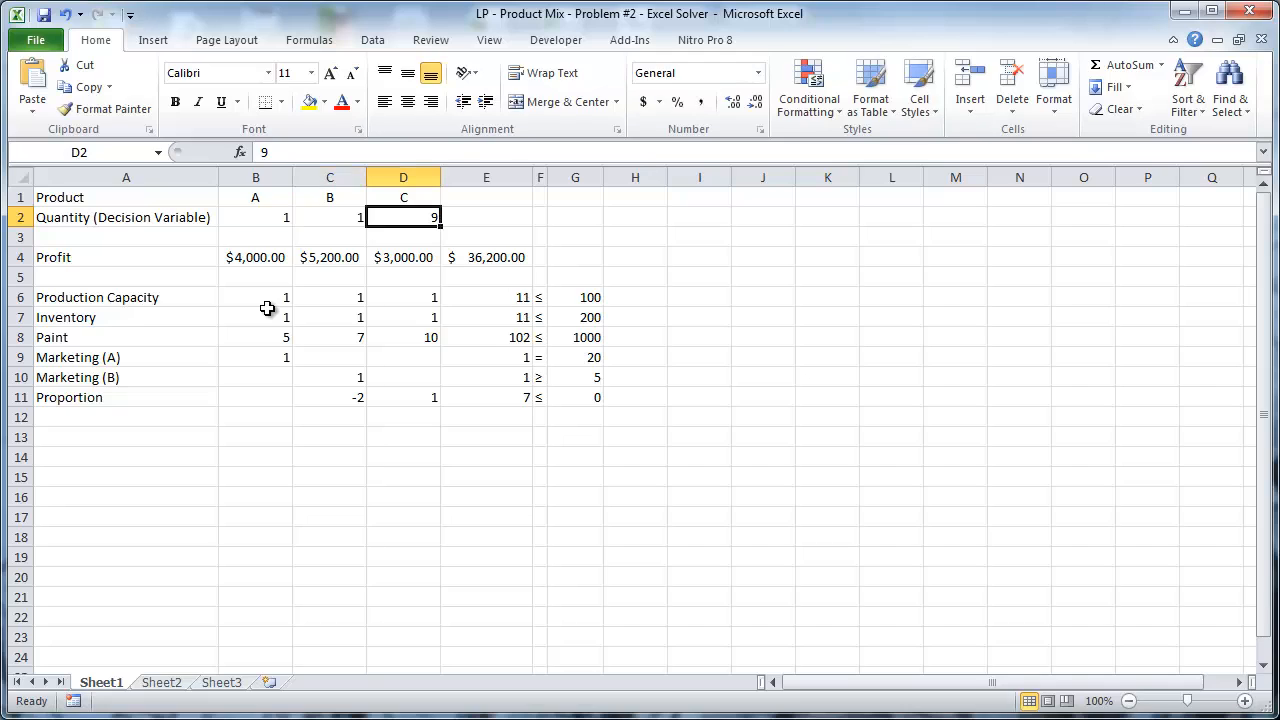
- Select a product quantity cell to begin resetting the trial quantities to 1
{"action": "left_click", "coordinate": [255, 257]}
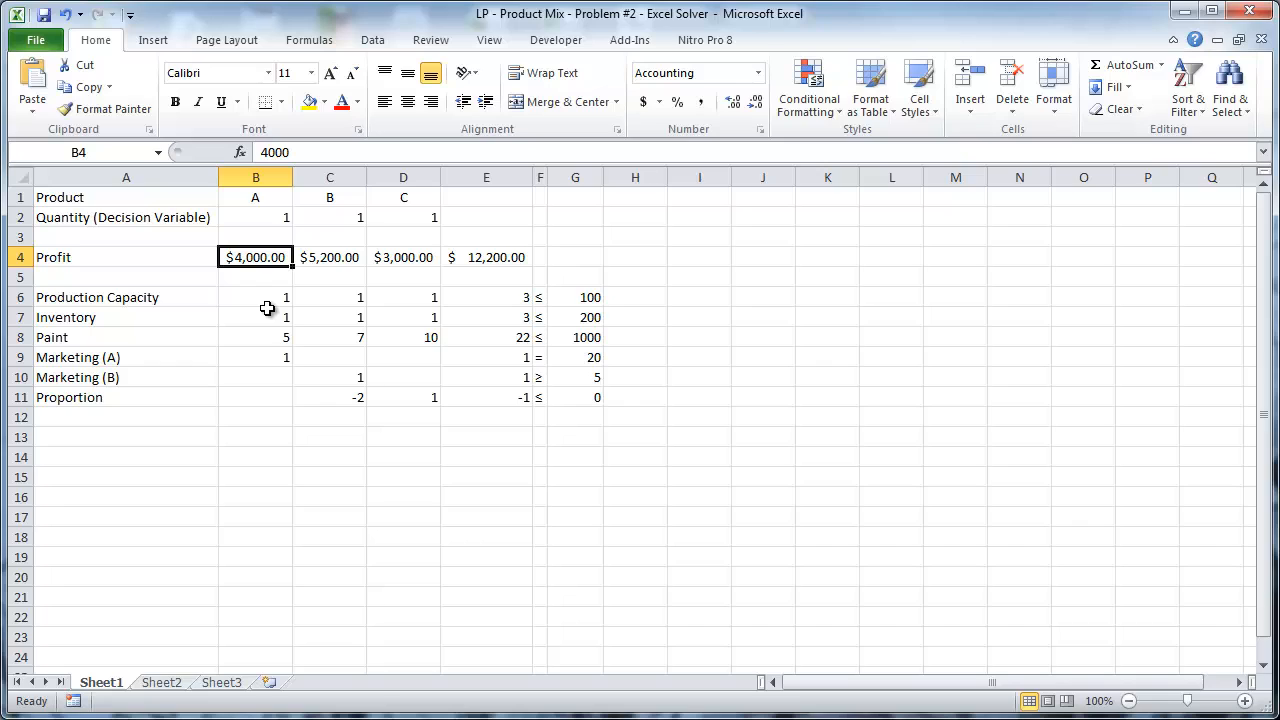
{"action": "left_click", "coordinate": [330, 257]}
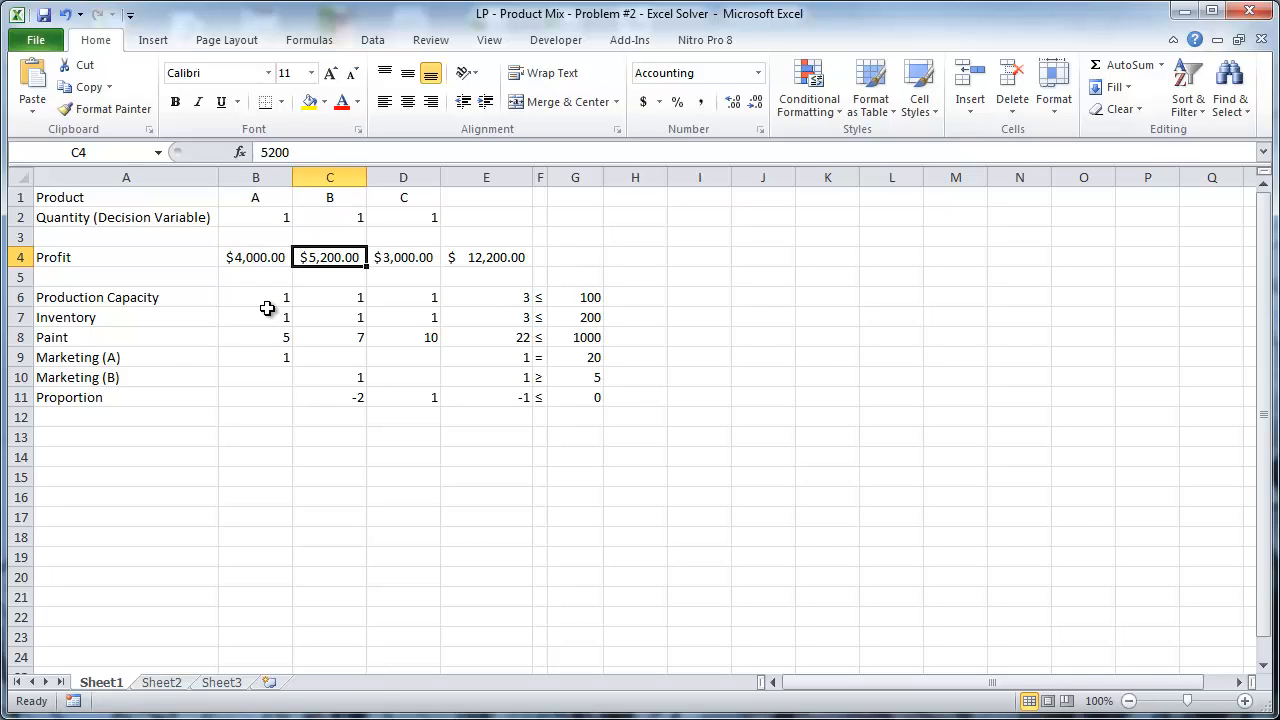
{"action": "left_click", "coordinate": [486, 257]}
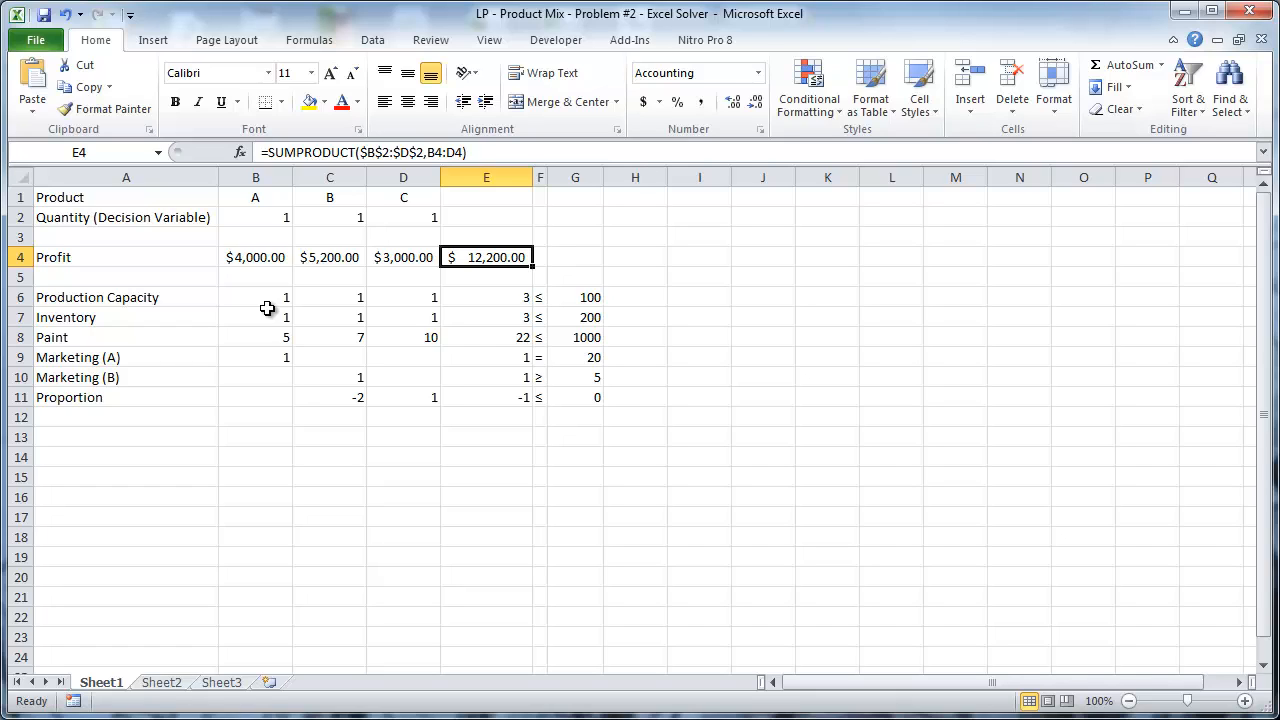
{"action": "mouse_move", "coordinate": [788, 432]}
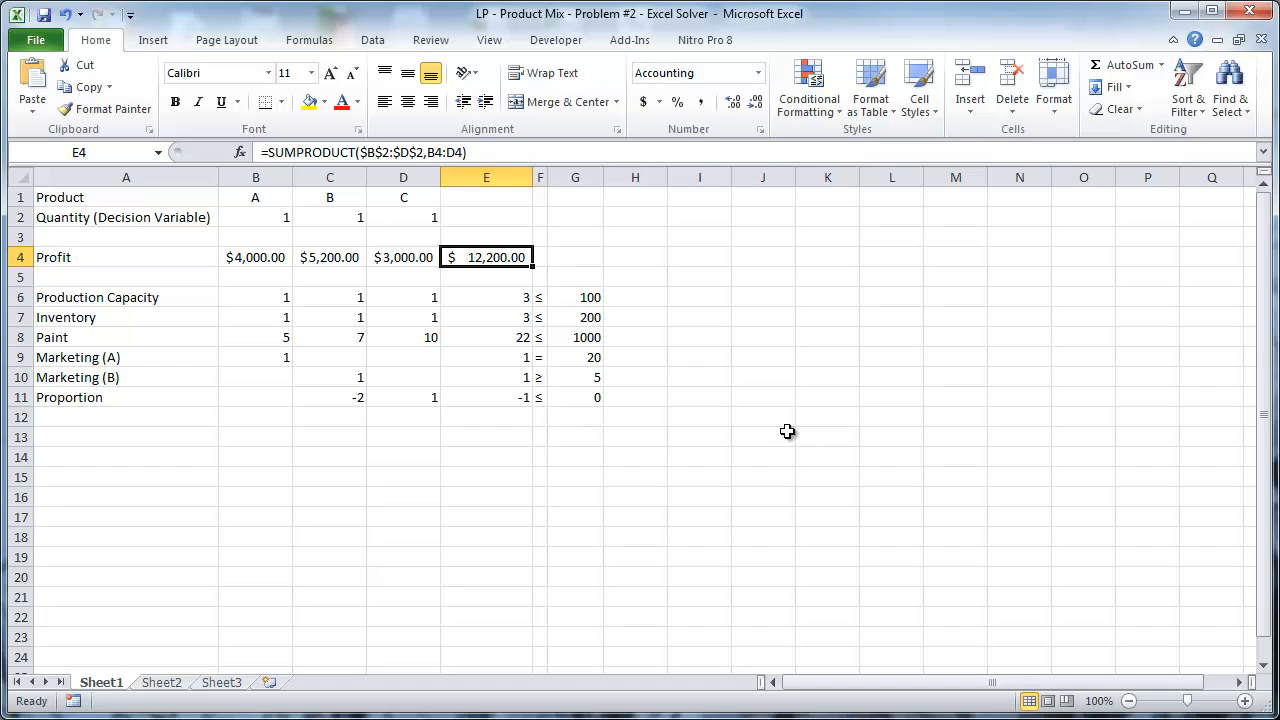
{"action": "mouse_move", "coordinate": [408, 430]}
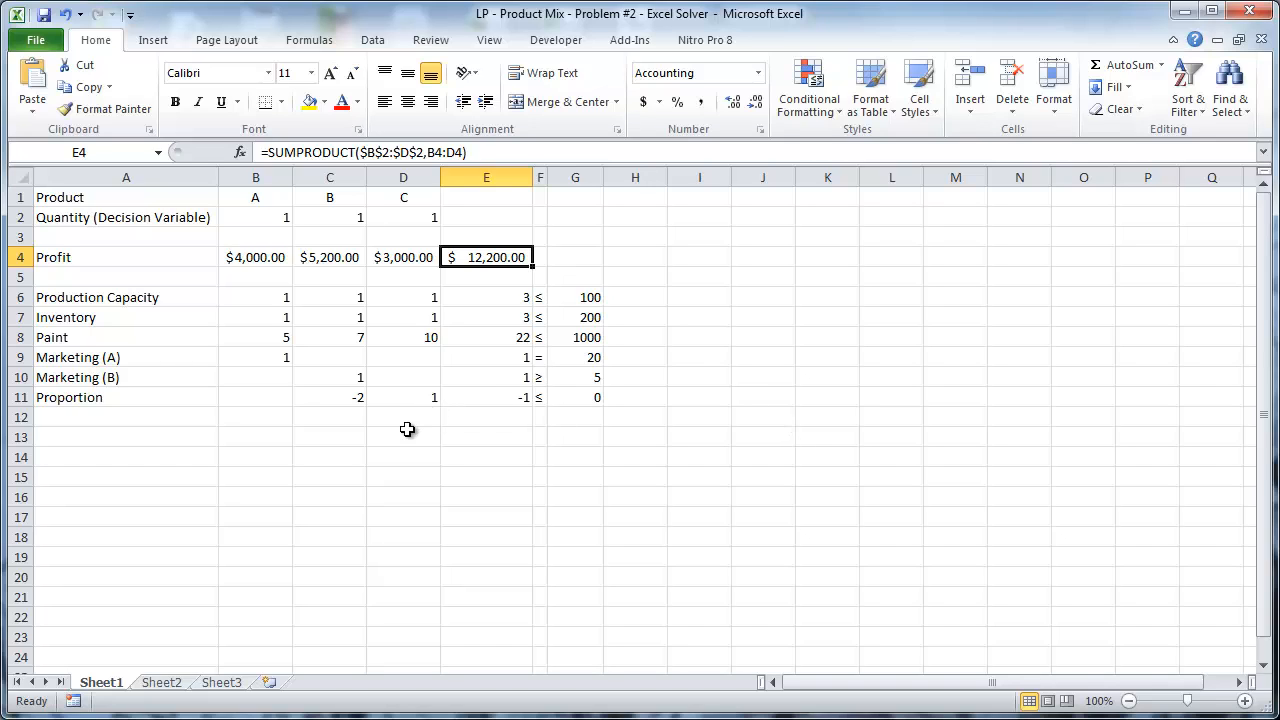